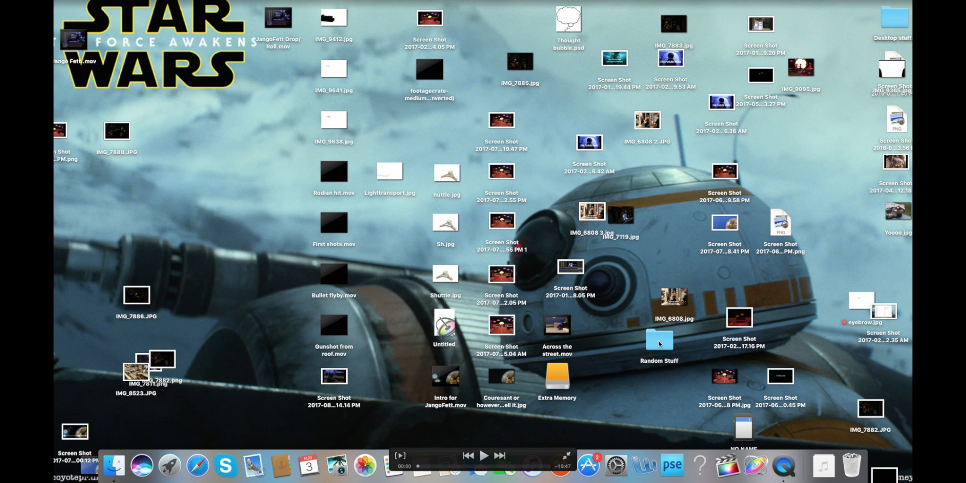
- Import the 34 new photos from the NO NAME camera card into iPhoto
drag(658, 339, 853, 21)
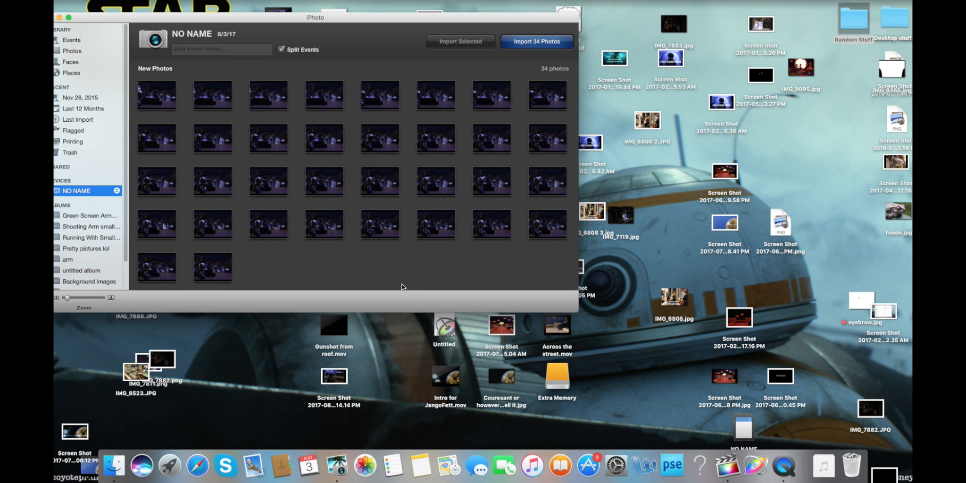
click(535, 42)
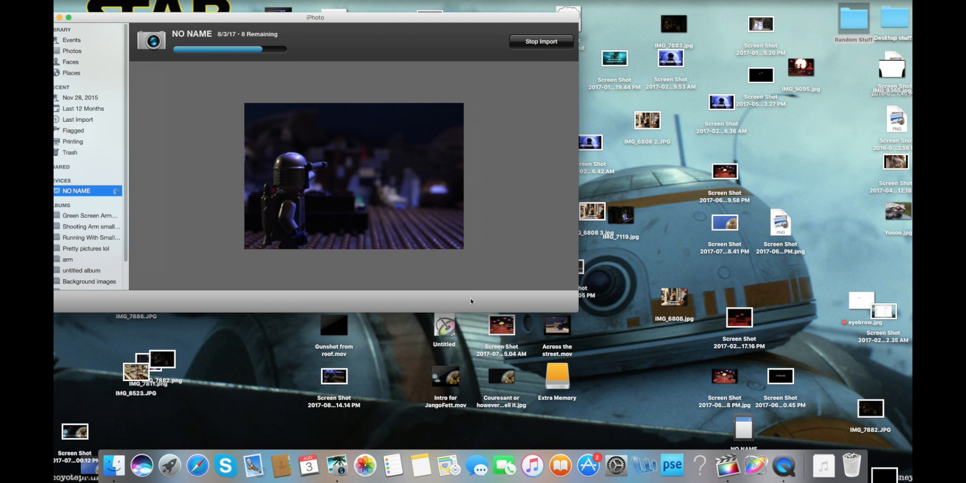
click(78, 120)
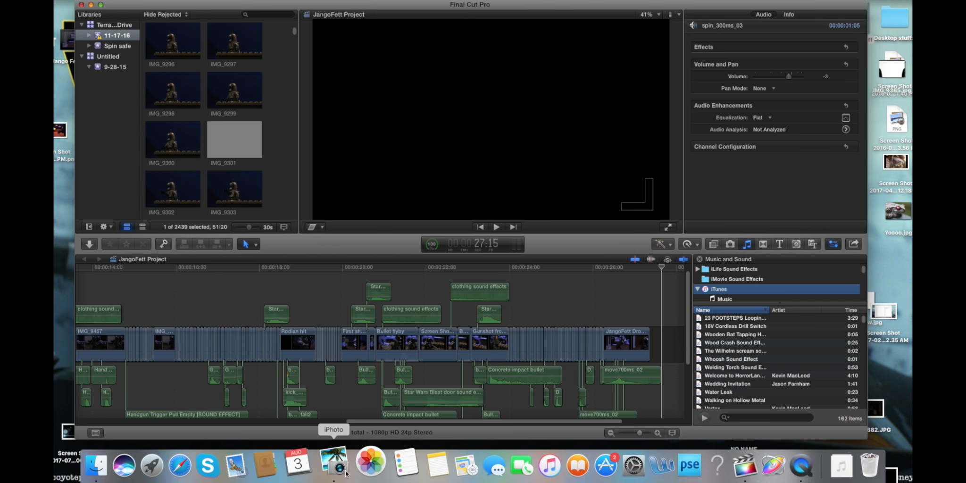
- Add the newly imported IMG photo clips to the end of the JangoFett Project timeline
click(333, 465)
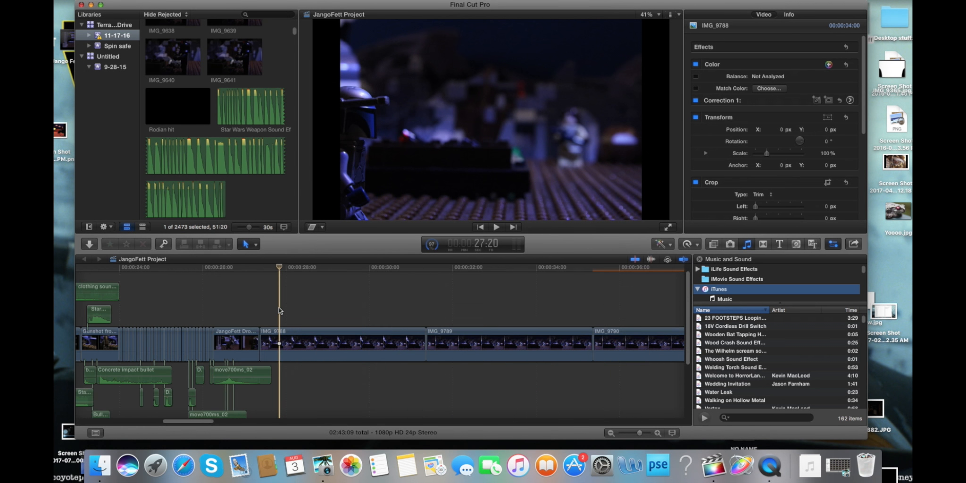
click(326, 338)
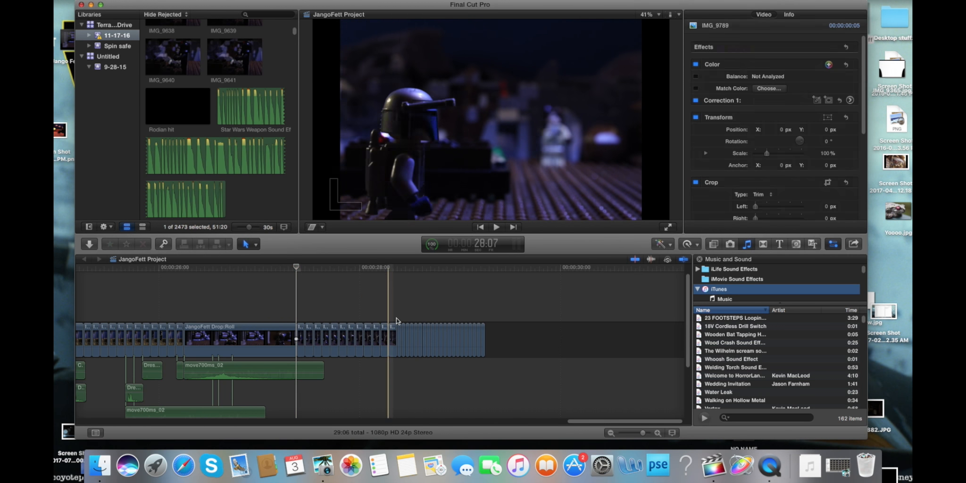
click(484, 268)
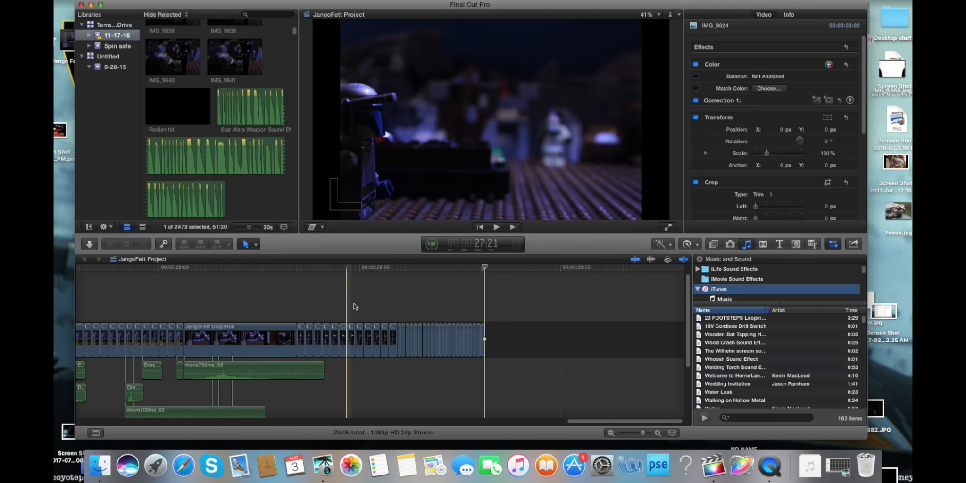
click(426, 296)
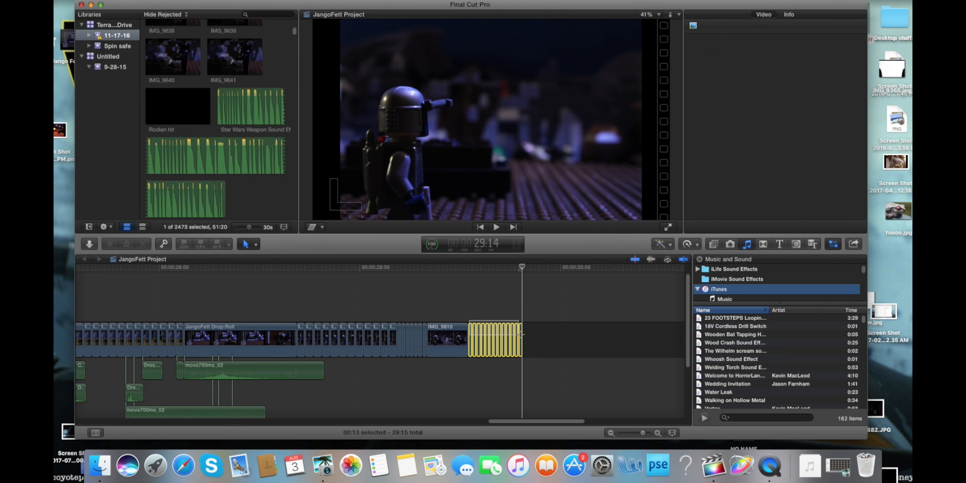
- Lengthen the last clip in the JangoFett sequence
click(477, 302)
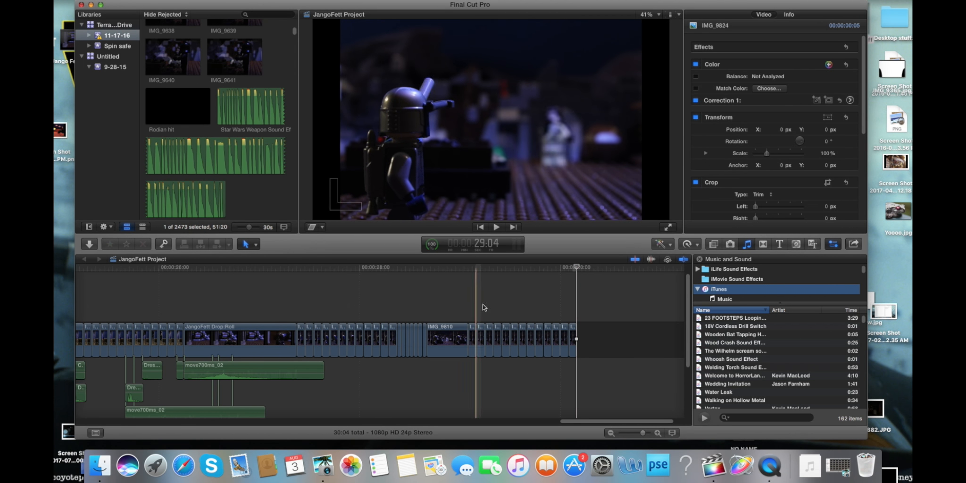
click(497, 227)
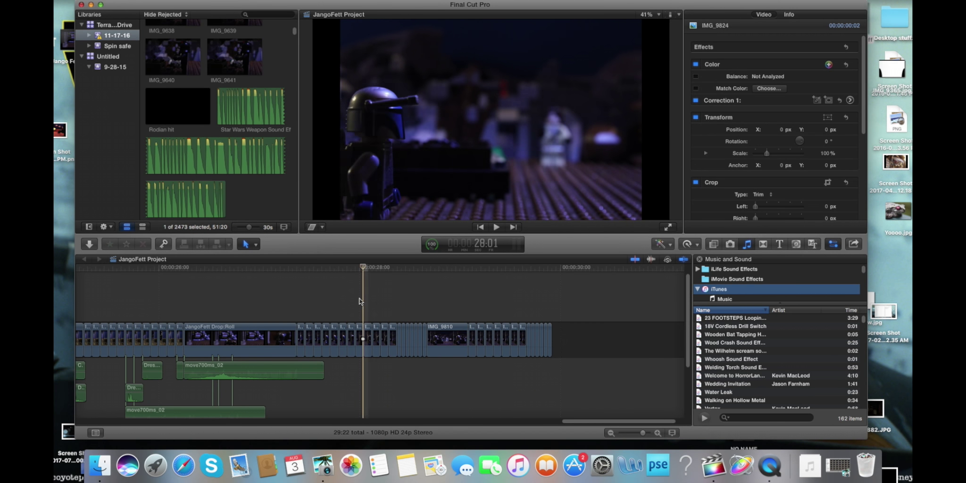
click(497, 226)
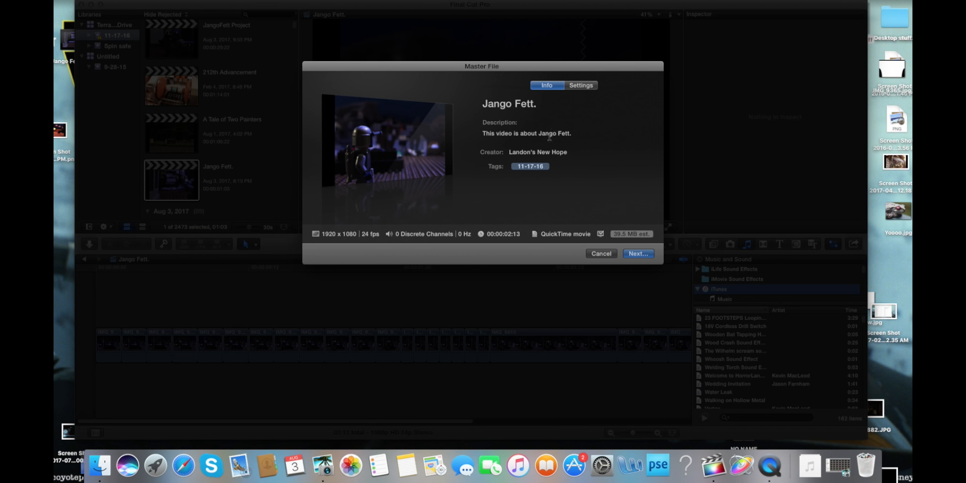
- Continue the Master File export of 'Jango Fett.' to completion
click(601, 253)
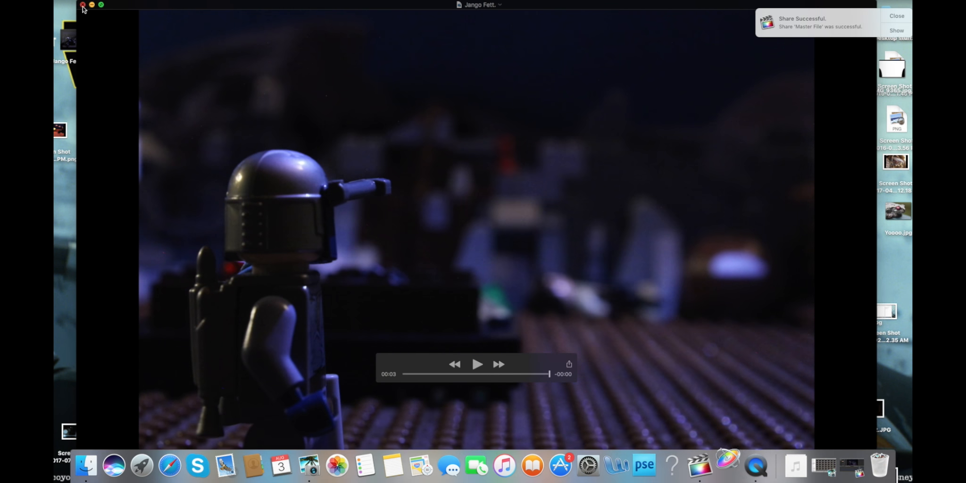
- Key out the muzzle flash's black background with a Luma Keyer, then select the flash layer
click(82, 5)
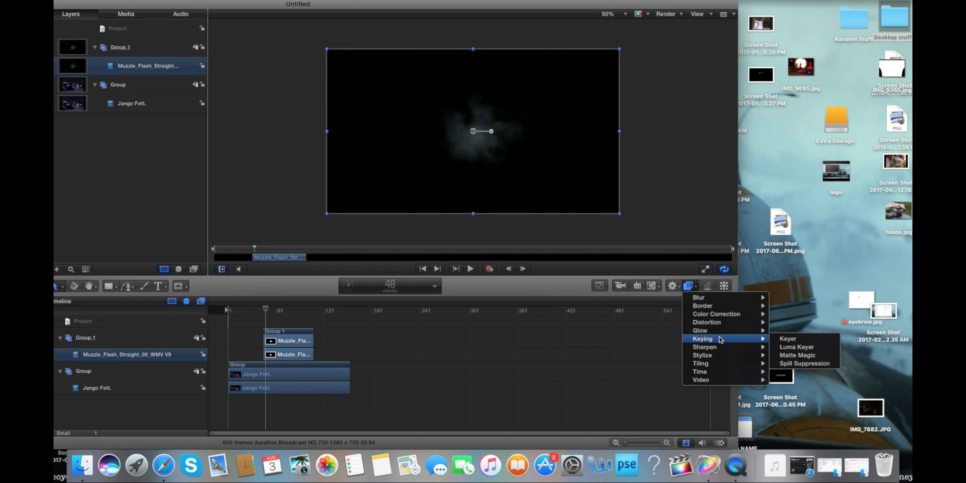
click(795, 346)
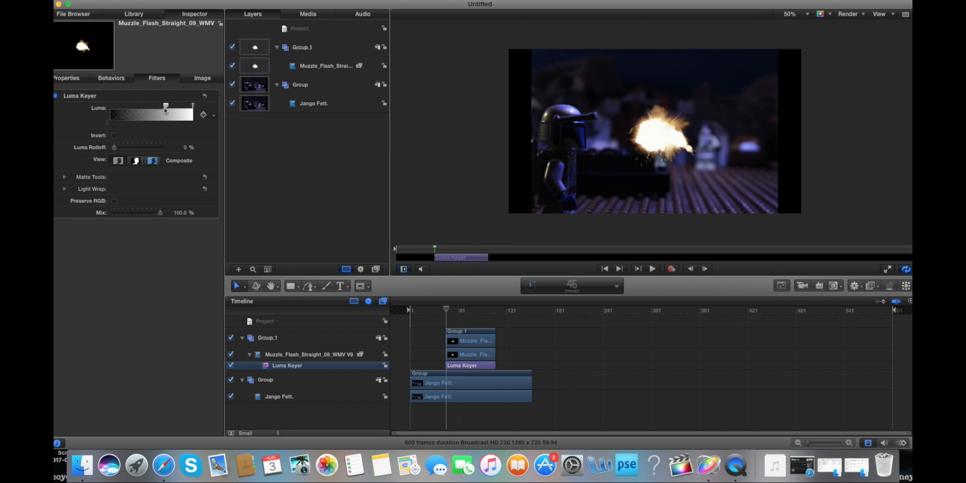
drag(165, 107, 152, 107)
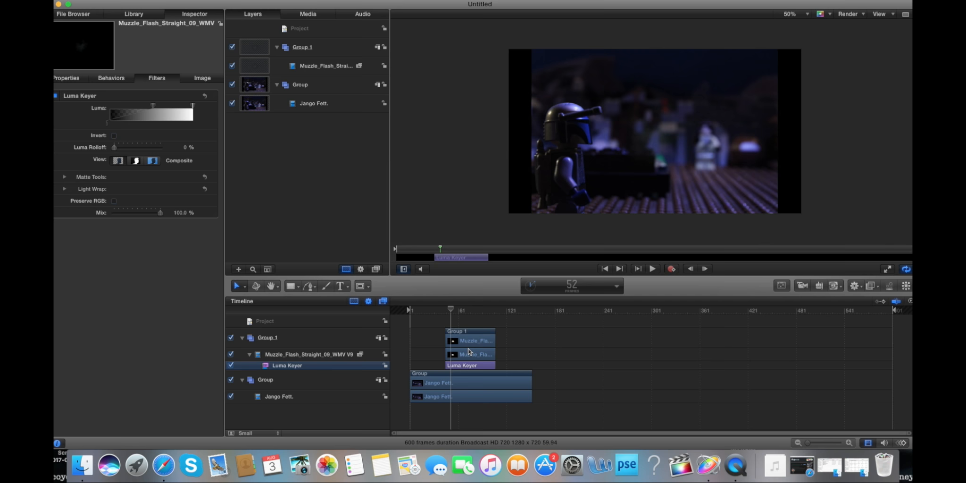
click(326, 66)
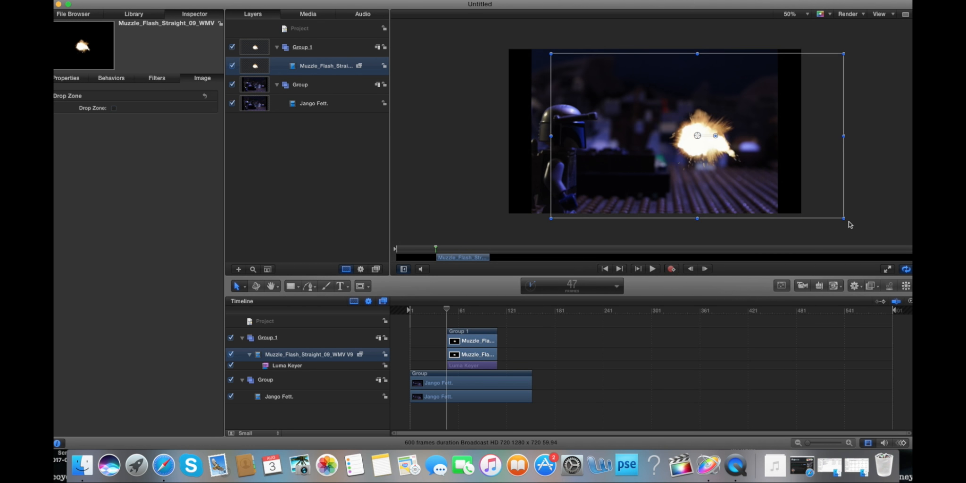
- Add Glow and Gaussian Blur to the muzzle flash, raise the blur Amount, and shrink it onto the blaster
click(854, 285)
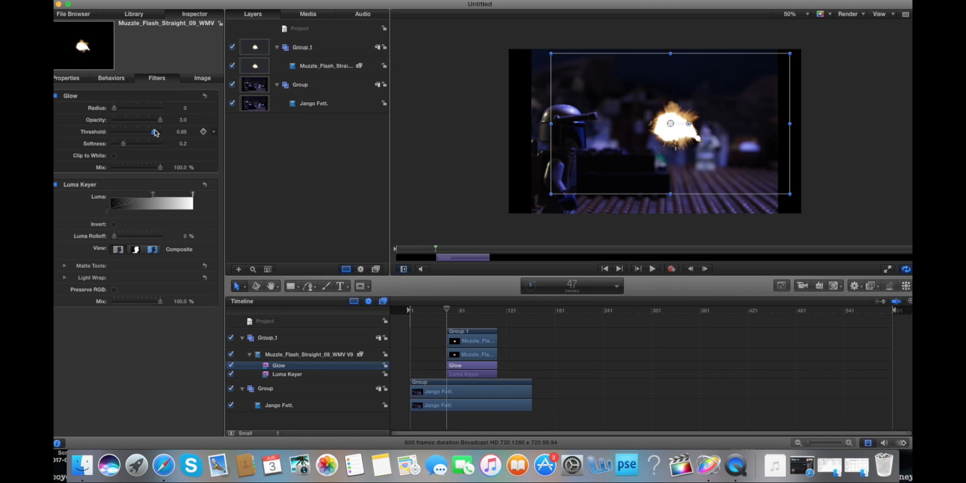
drag(153, 132, 154, 131)
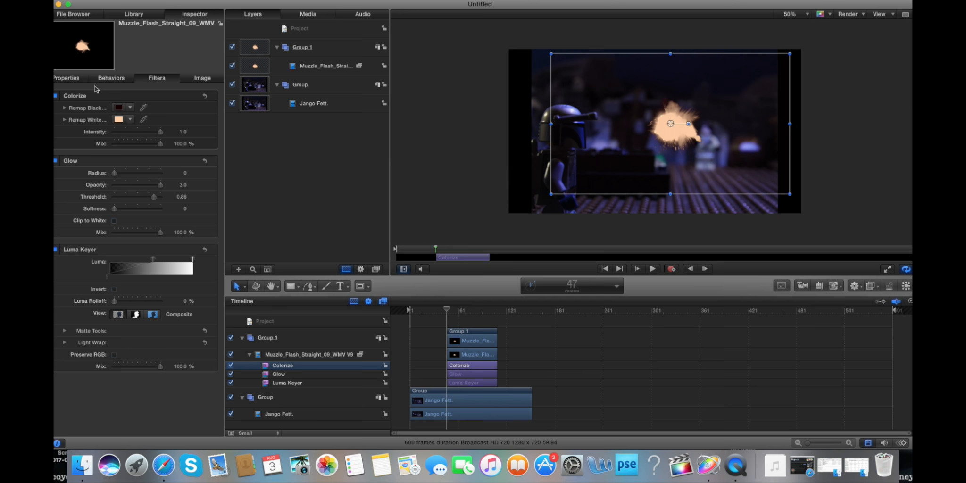
click(125, 107)
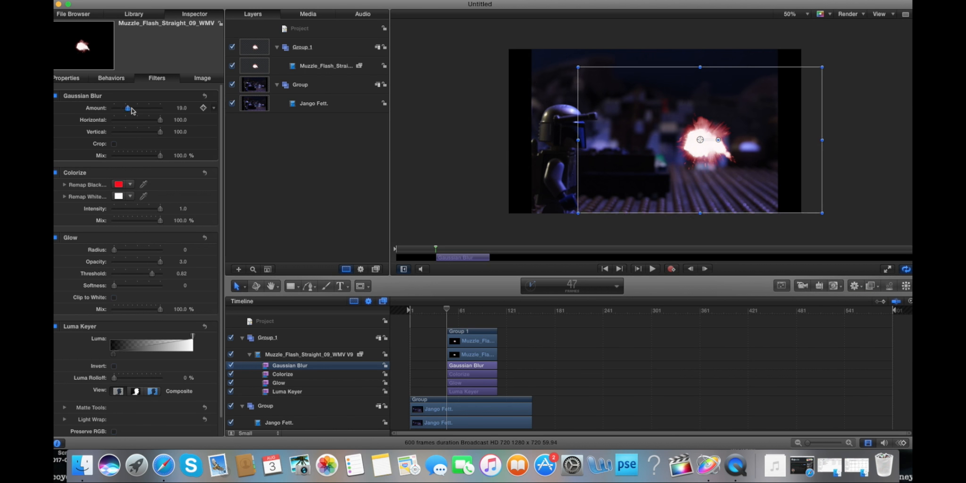
drag(127, 108, 160, 108)
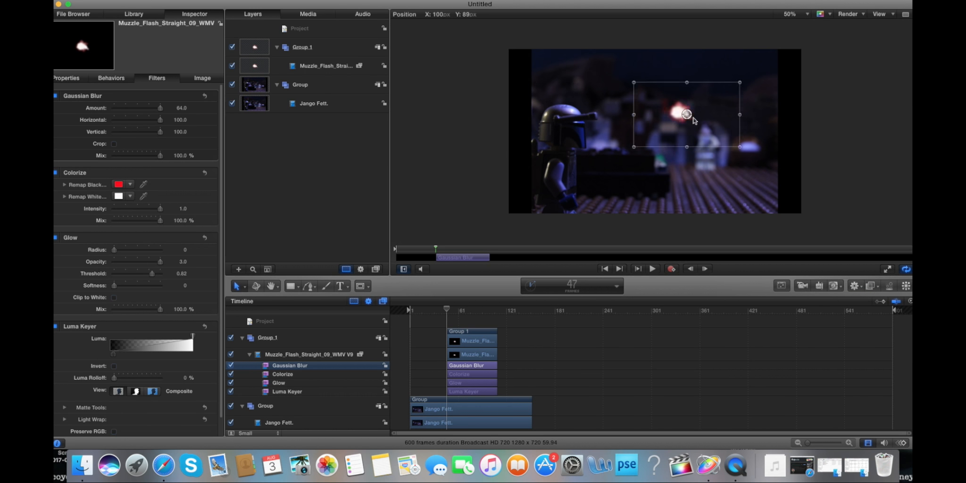
drag(435, 310, 446, 309)
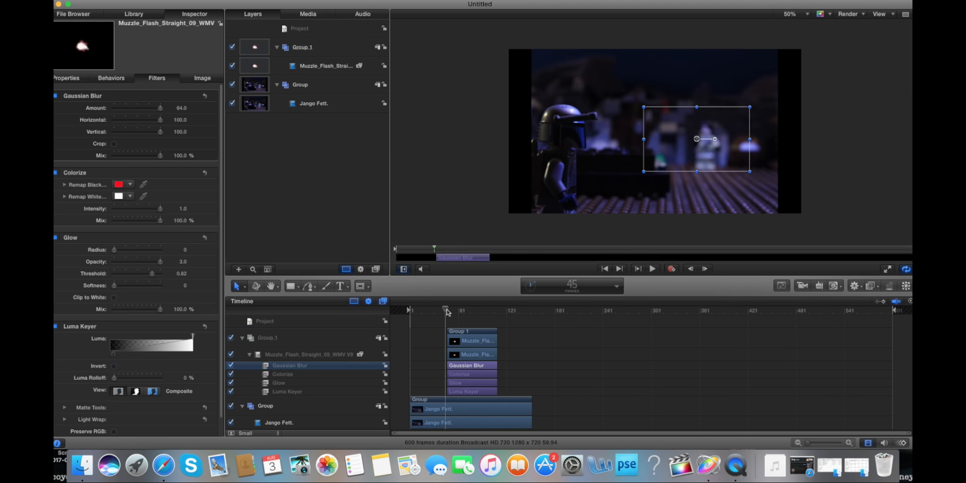
click(328, 466)
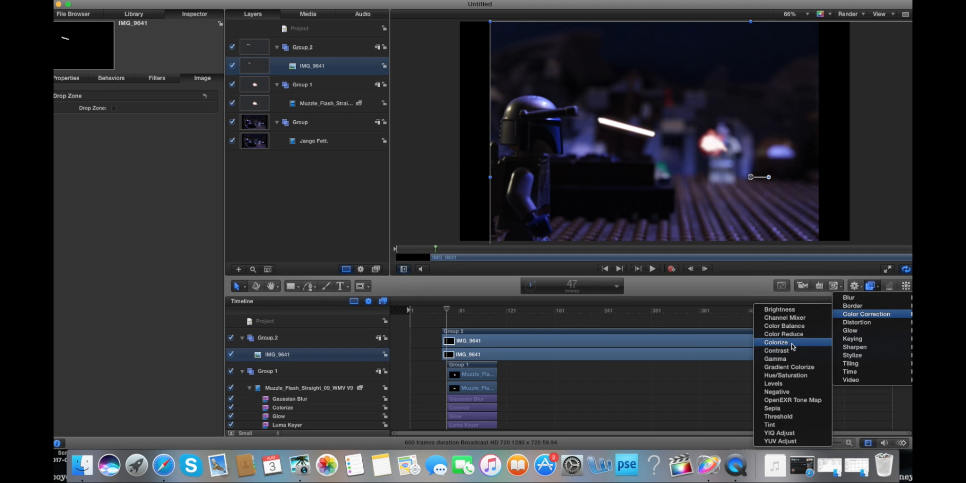
- Tint the IMG_9641 laser bolt red, soften its glow, and rotate it toward the target
click(776, 342)
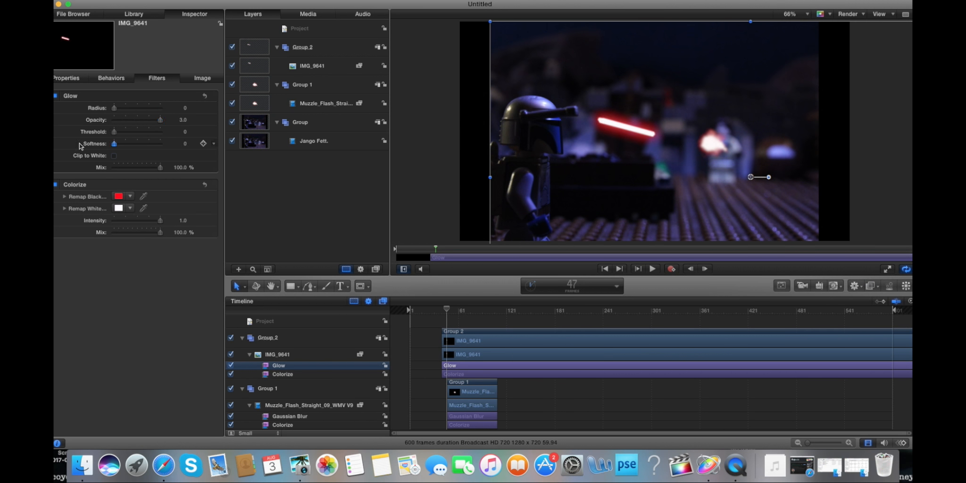
drag(115, 144, 125, 143)
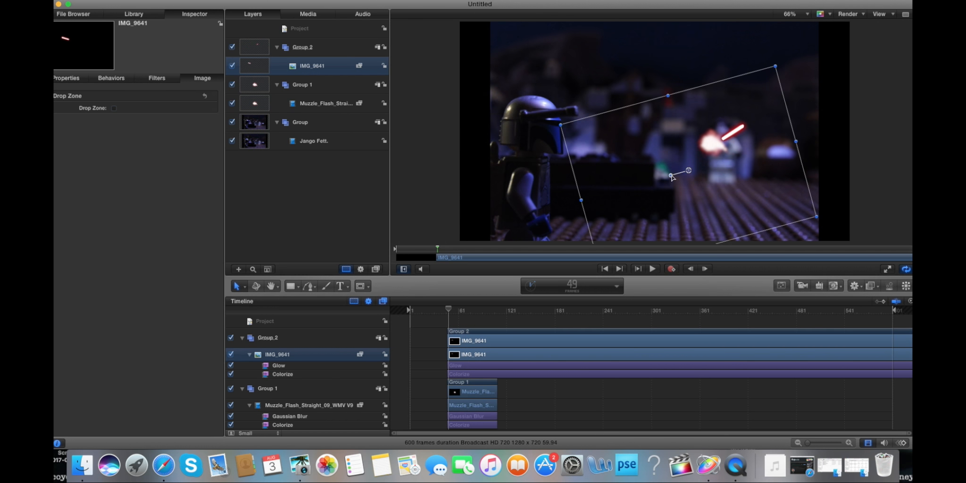
drag(688, 170, 737, 104)
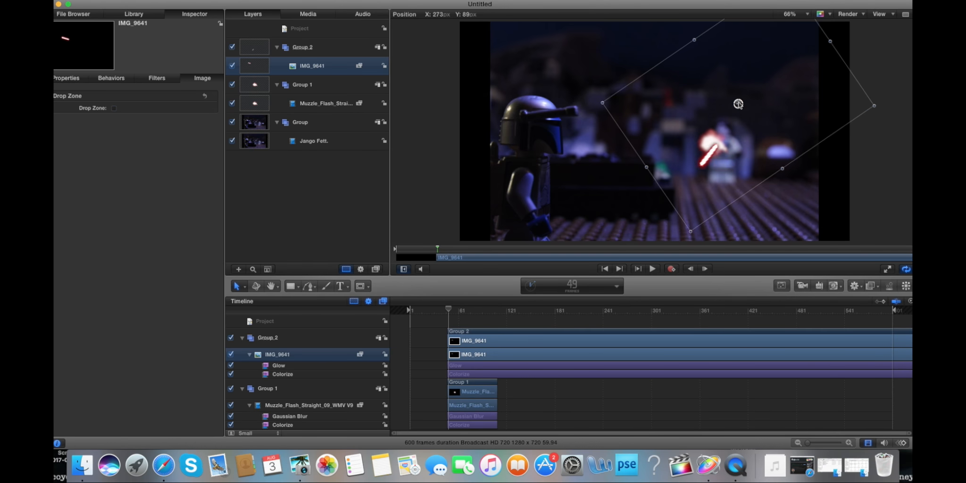
drag(737, 103, 745, 83)
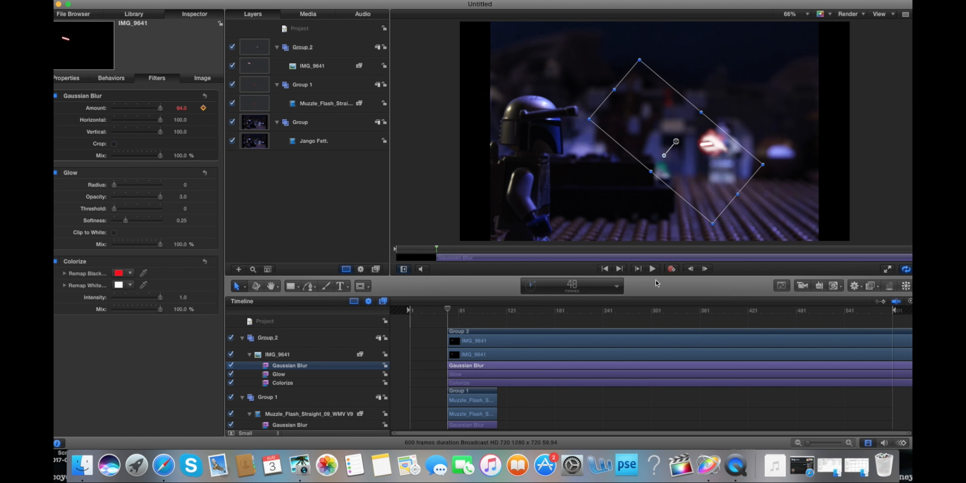
- Record a position keyframe with the laser bolt at the blaster and select the bolt layer for trimming
click(651, 268)
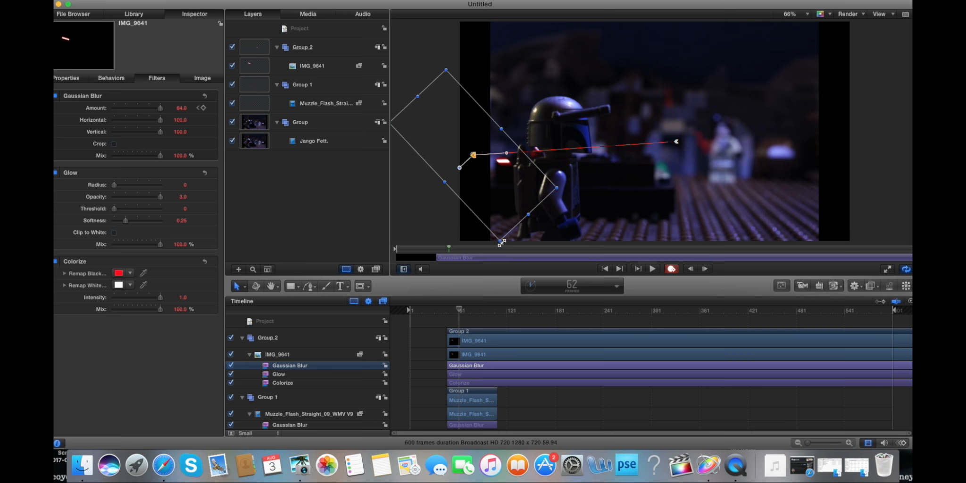
drag(472, 154, 411, 171)
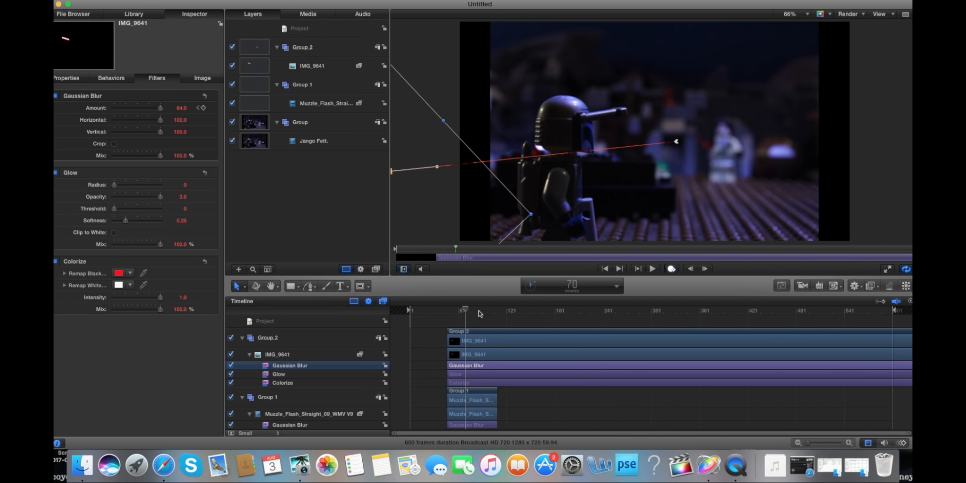
click(311, 65)
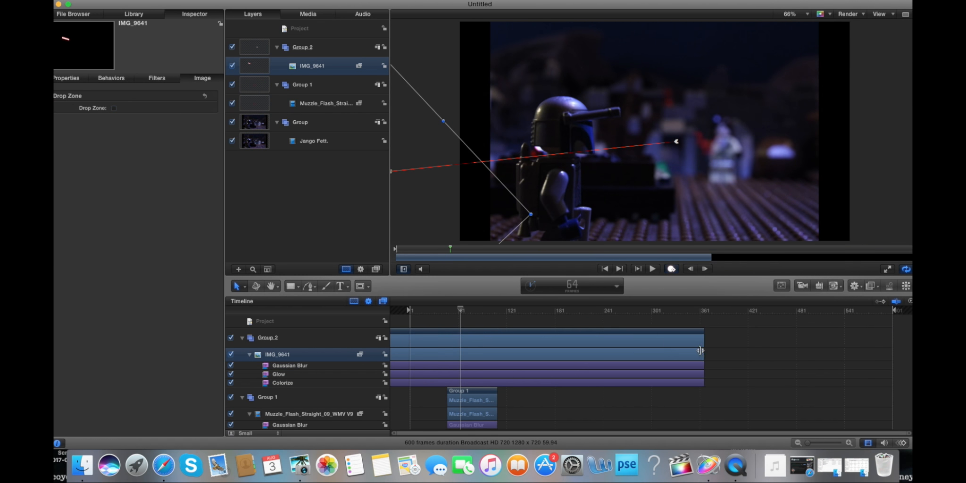
scroll(down, 3)
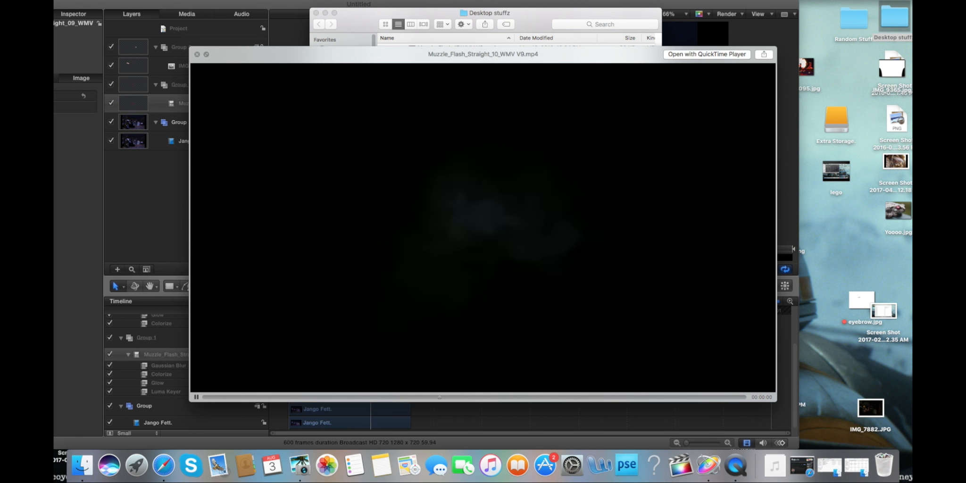
- Bring another muzzle flash clip into the composition and lower its opacity
drag(464, 125, 622, 423)
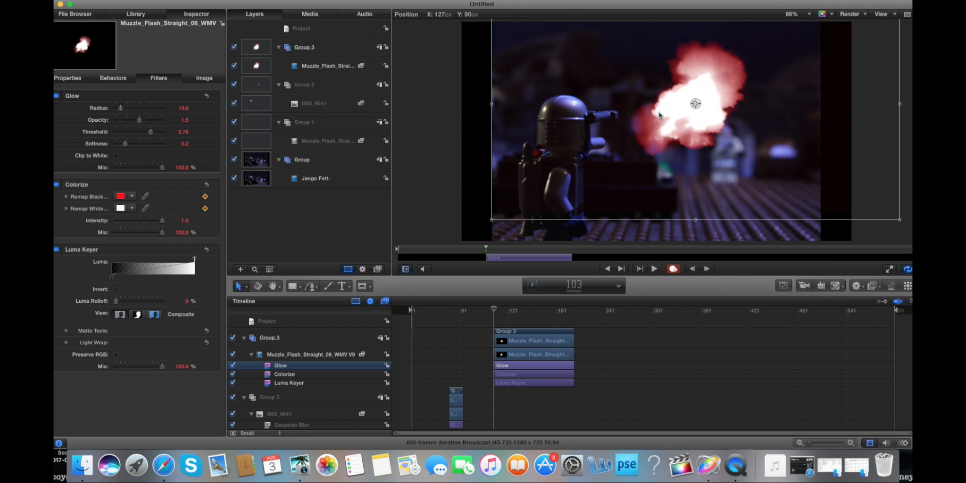
click(315, 178)
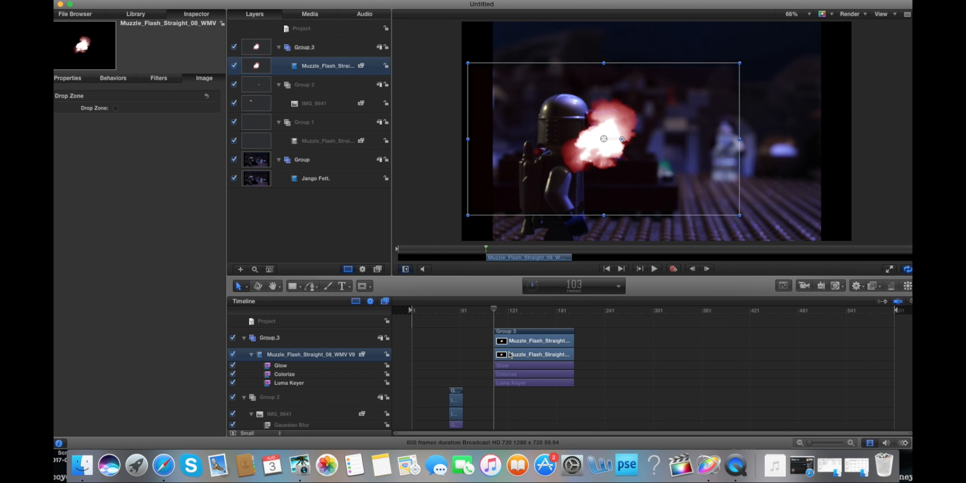
click(363, 285)
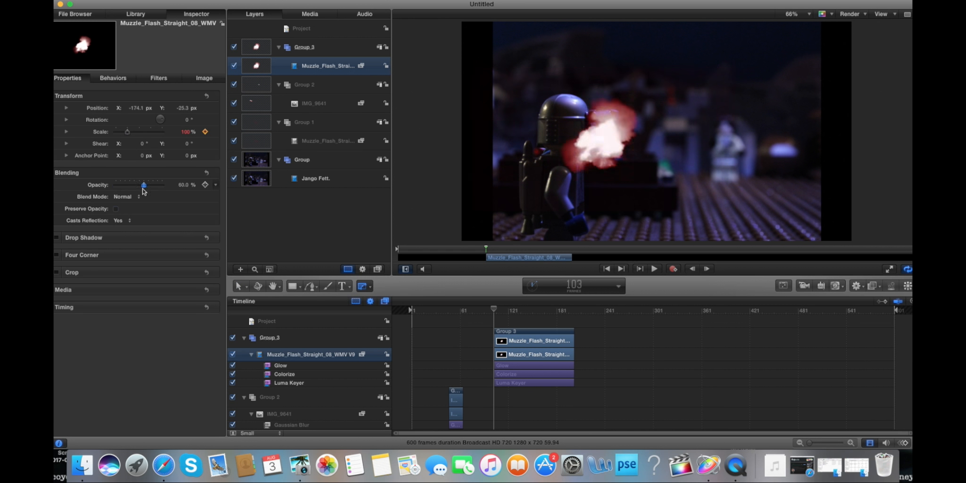
drag(142, 185, 161, 185)
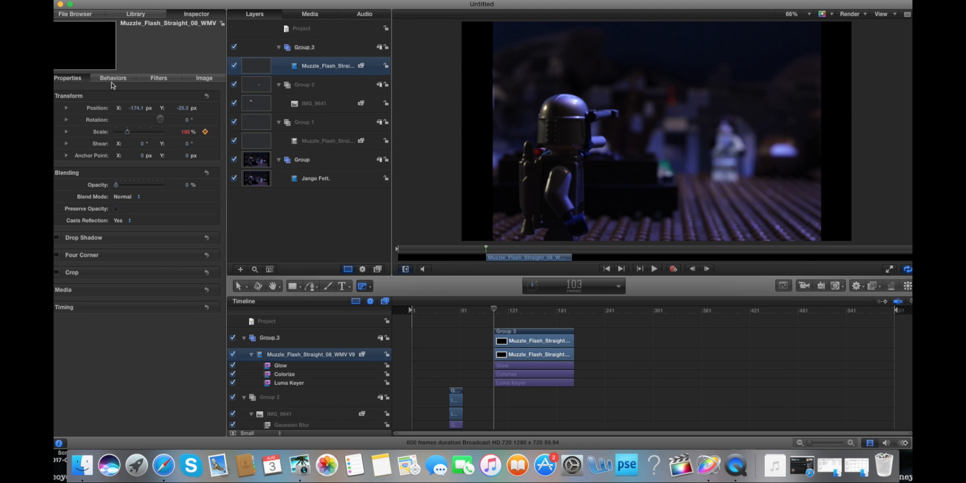
- Raise the flash's Colorize intensity to 1.0 and adjust its Glow opacity
click(204, 78)
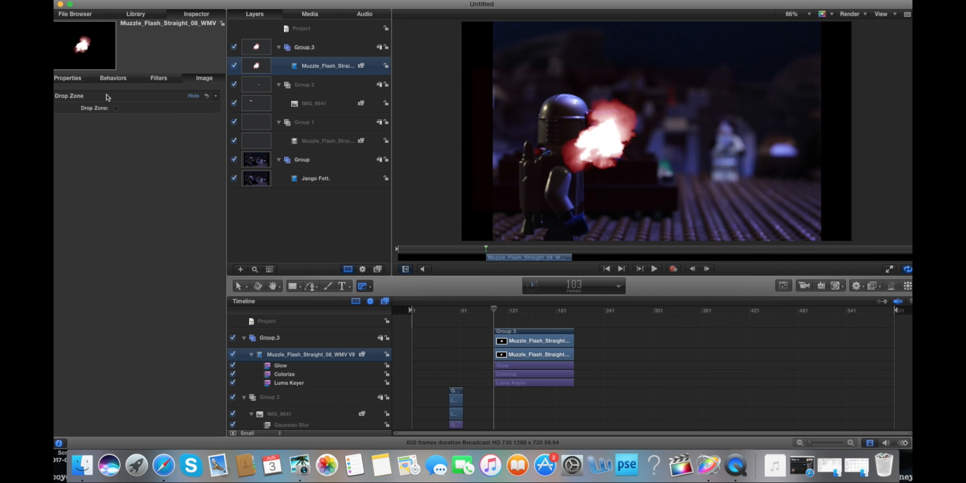
click(159, 77)
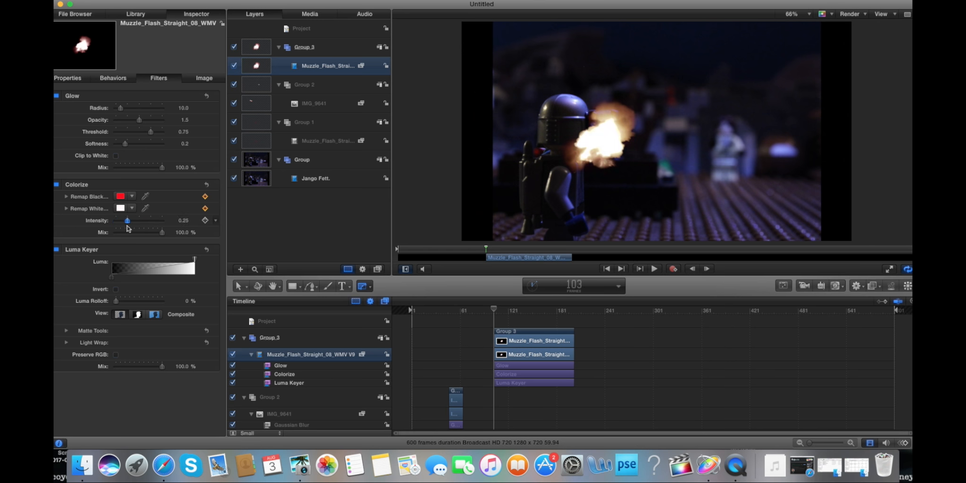
drag(127, 220, 162, 220)
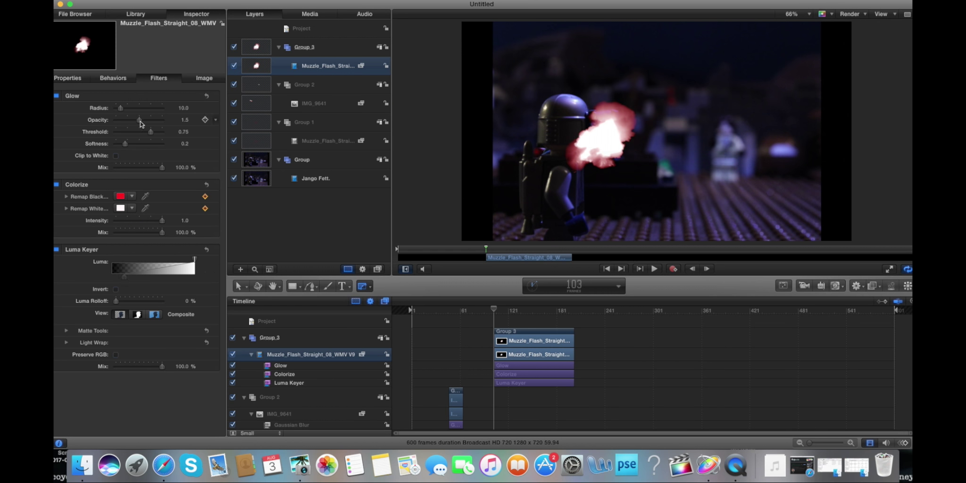
drag(139, 119, 162, 119)
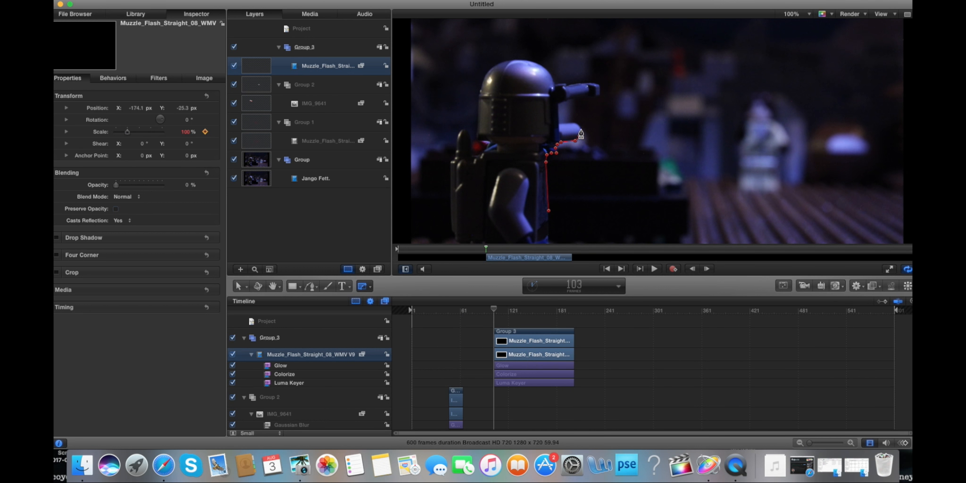
- Trace a Bezier mask along Jango's arm and blaster and adjust its Roundness
drag(580, 134, 573, 103)
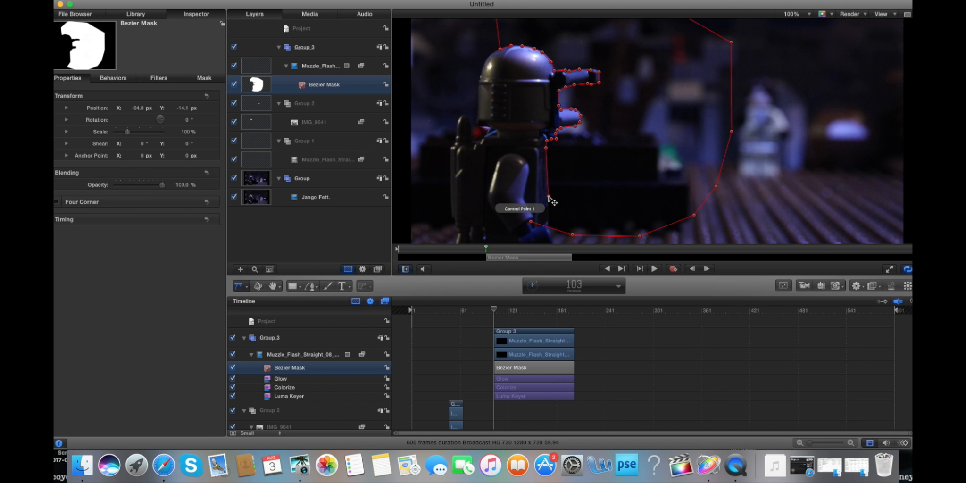
mouse_move(492, 314)
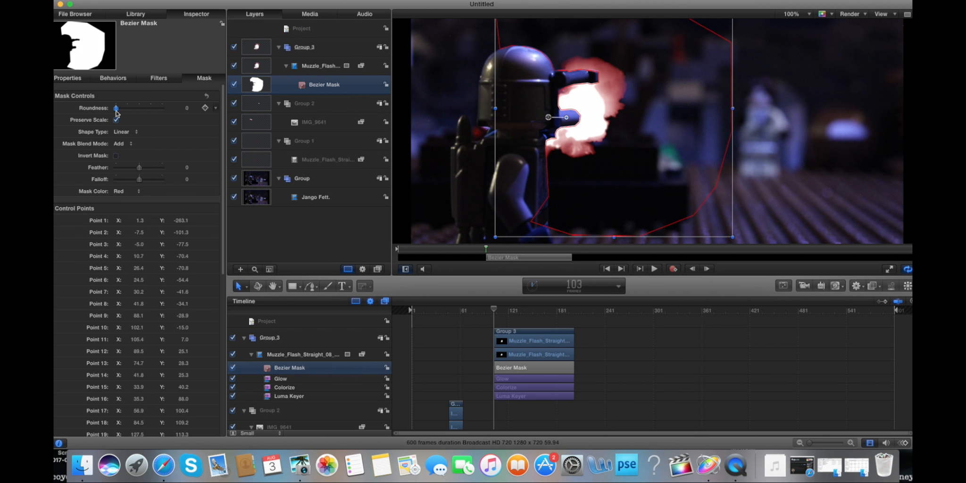
drag(116, 108, 122, 108)
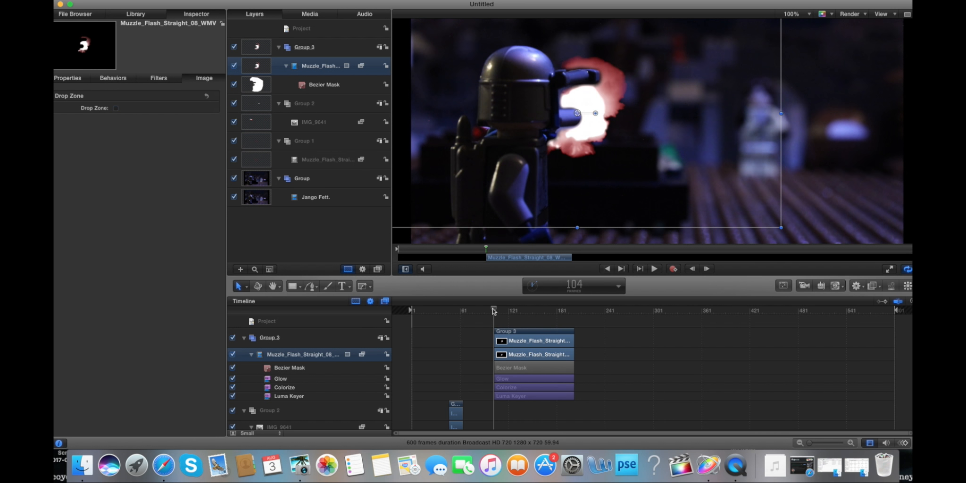
- At frame 104, trace a second Bezier mask around the figure and its raised arm
click(324, 85)
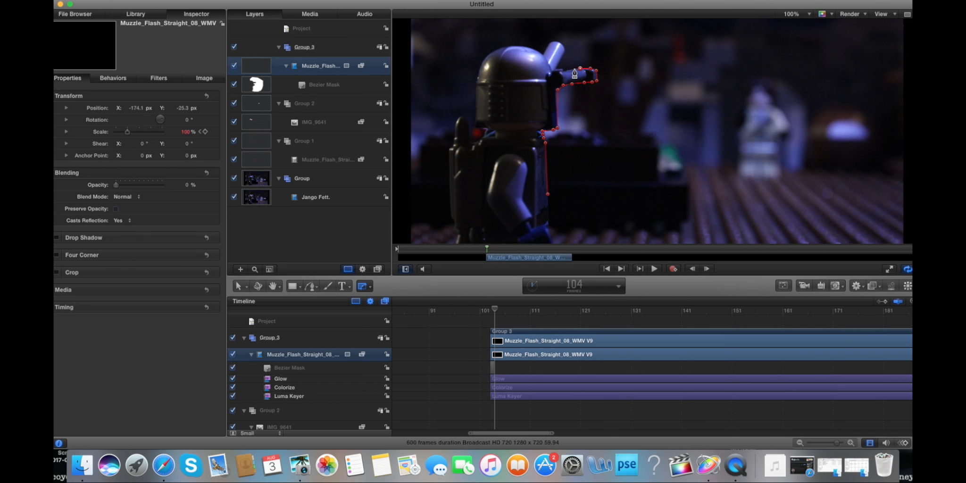
drag(573, 71, 558, 48)
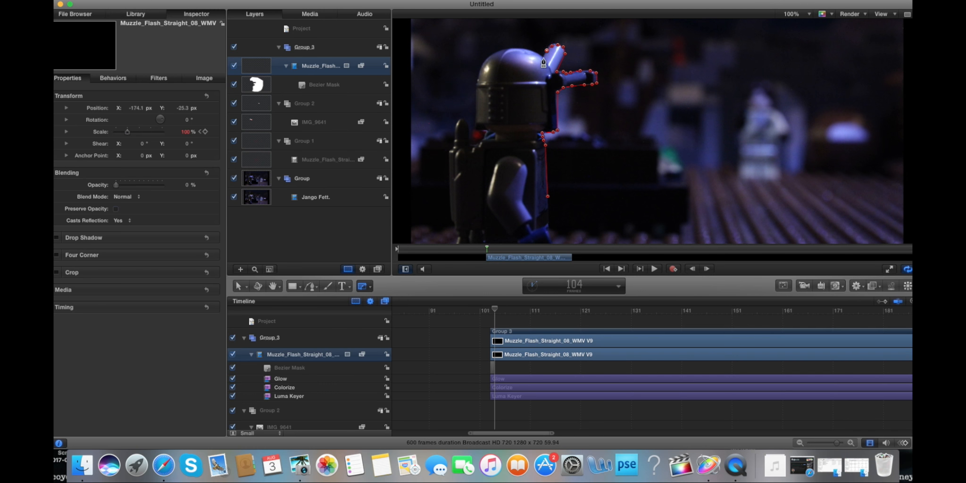
click(543, 205)
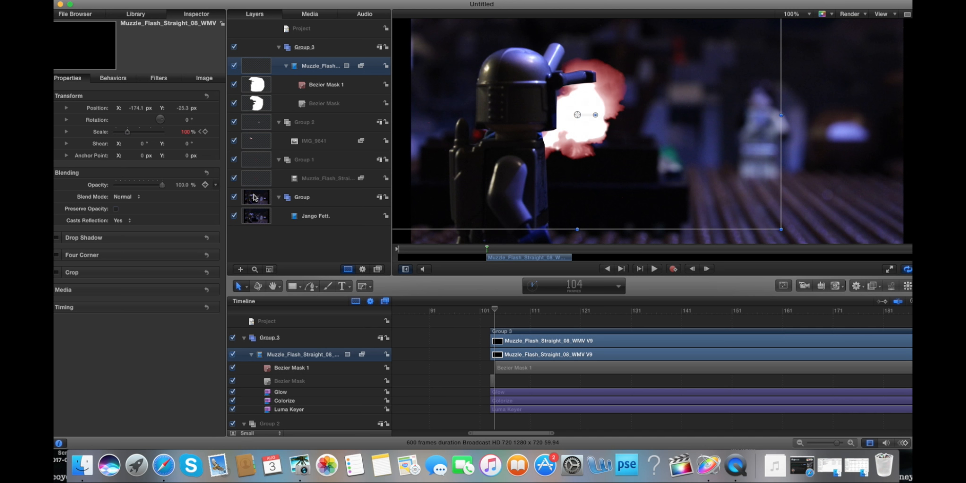
- Feather the new mask's edge to -9 and review the frames before the flash
click(326, 84)
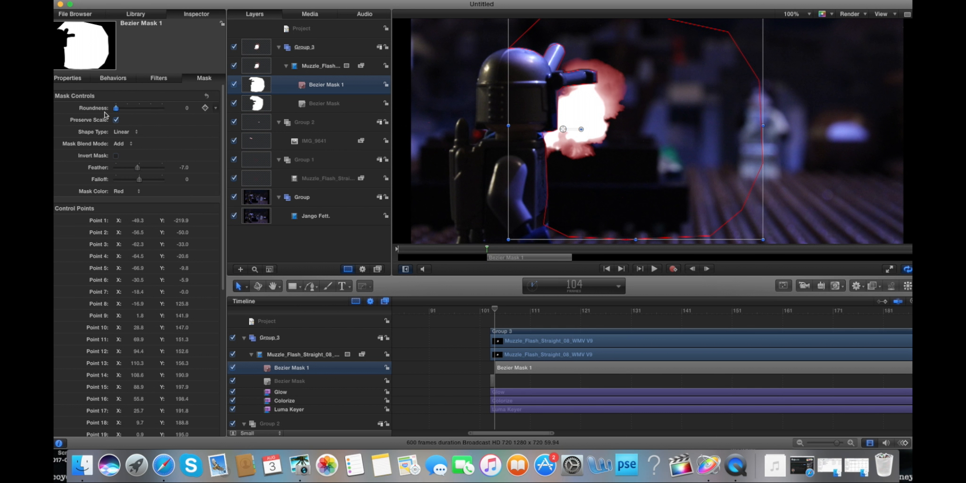
drag(136, 167, 134, 167)
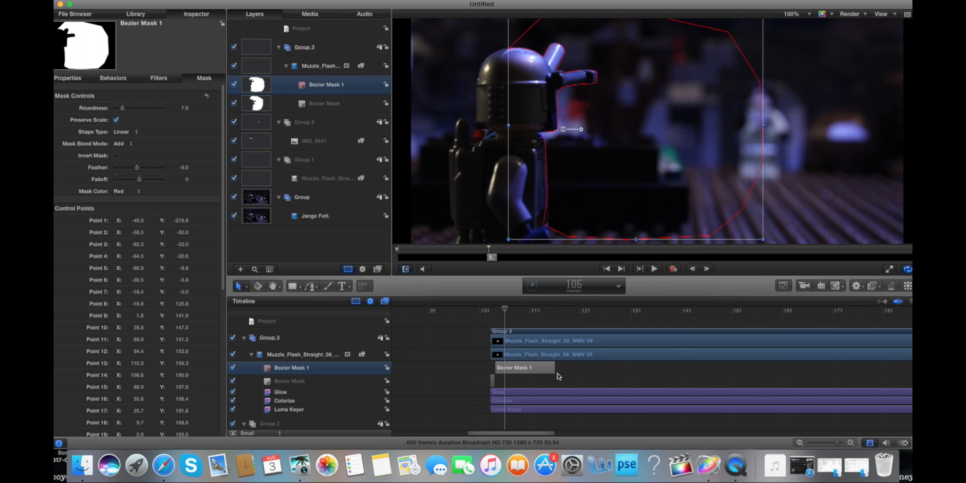
click(652, 268)
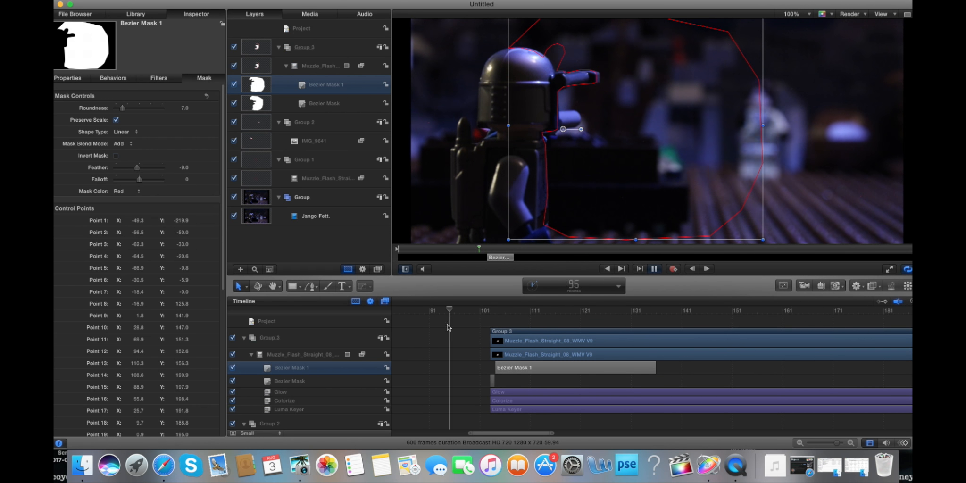
drag(449, 309, 499, 309)
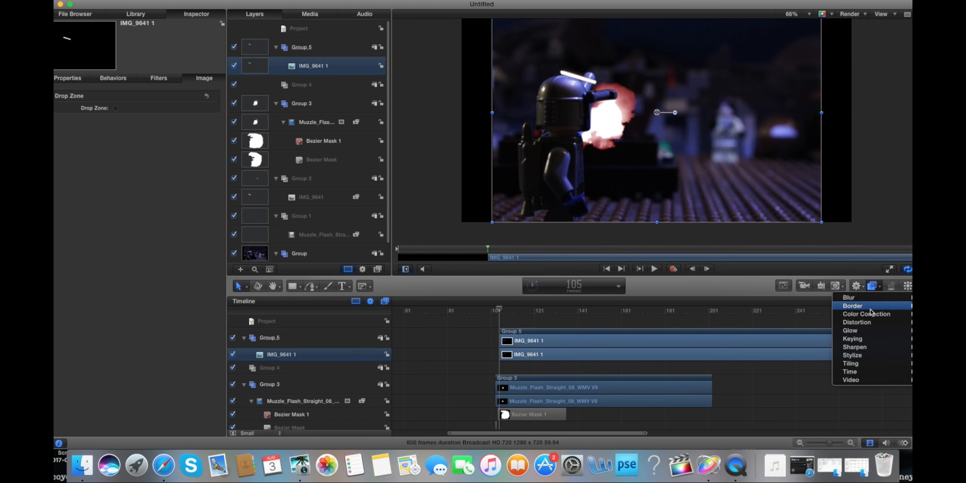
- Give IMG_9641 1 a Glow and red Colorize filter, then rotate it toward the target
click(865, 313)
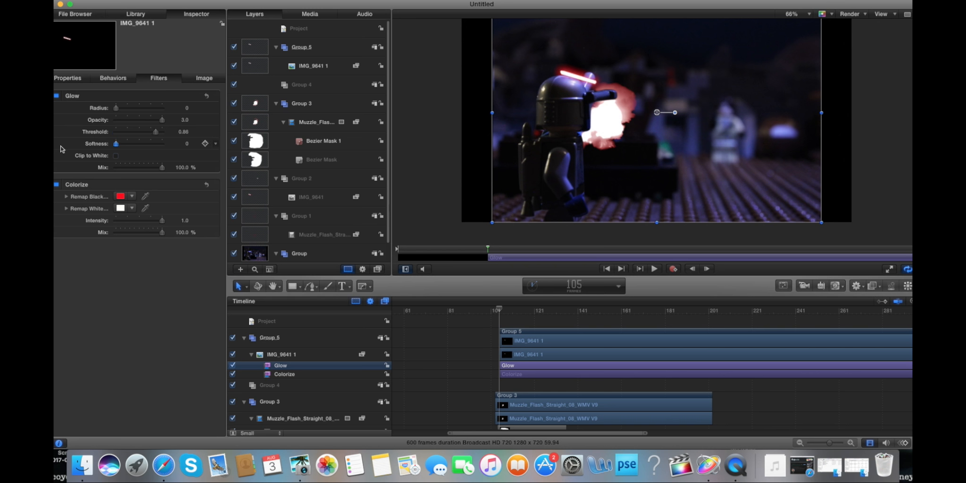
click(313, 65)
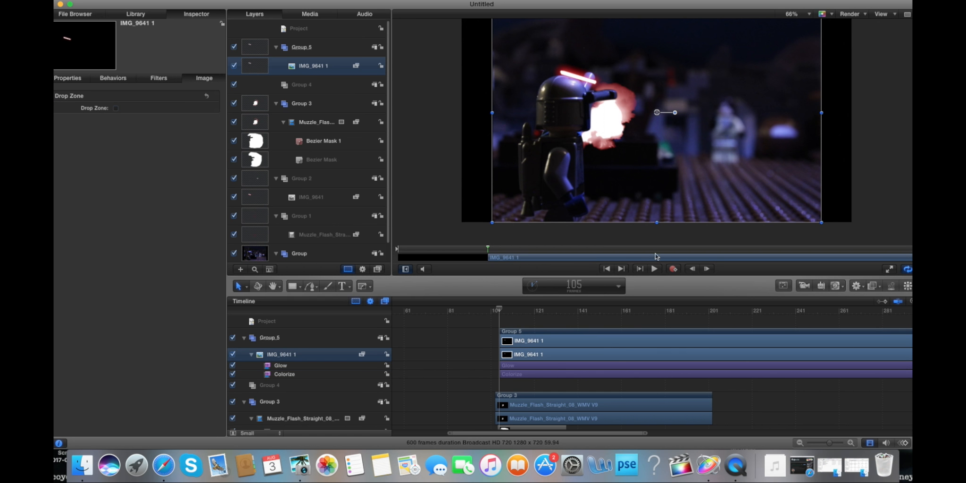
drag(655, 112, 704, 124)
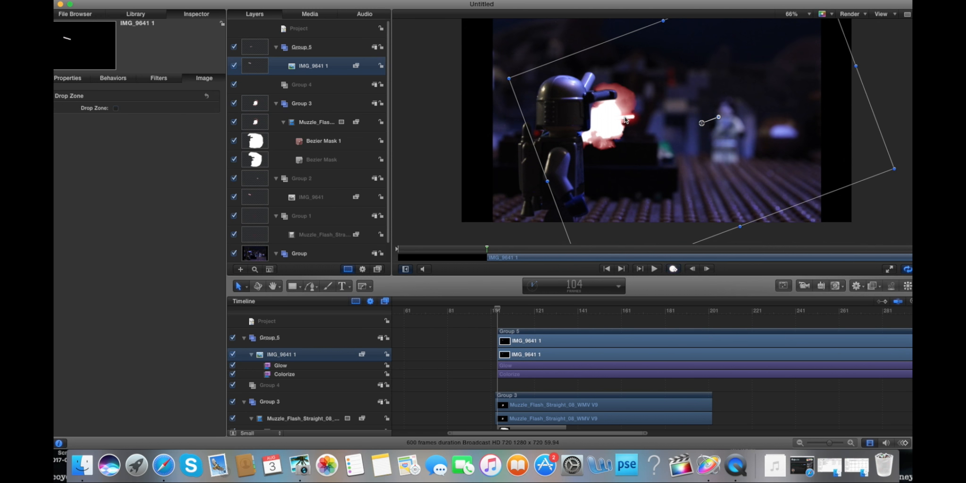
- Record keyframes moving the laser bolt onto the target around frame 118, then stop recording
click(280, 364)
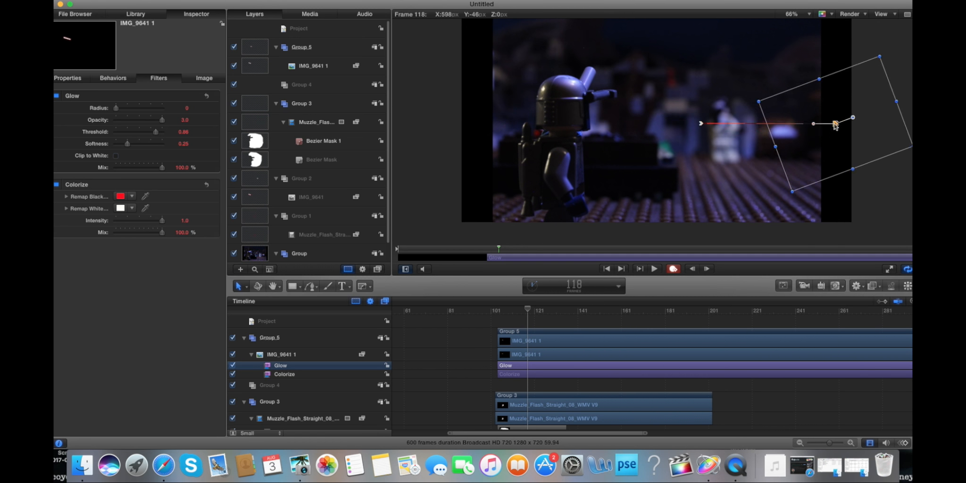
drag(835, 124, 739, 114)
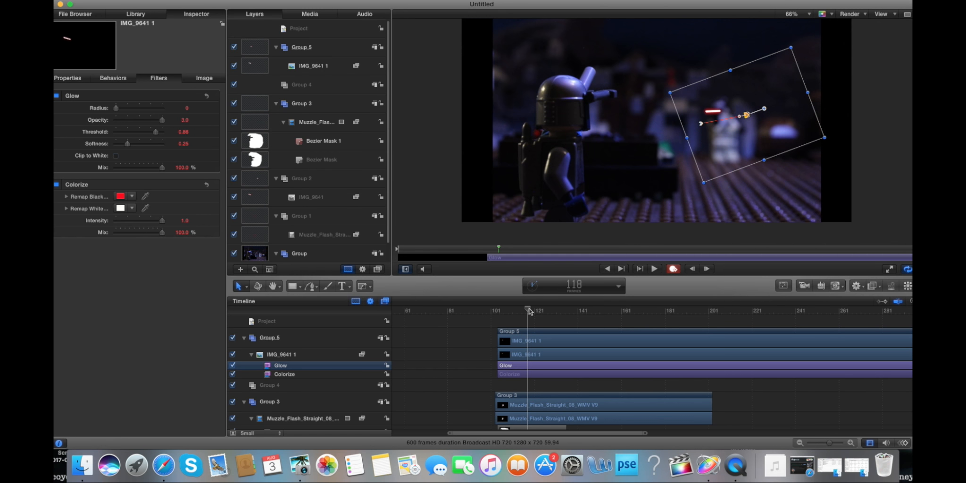
drag(528, 310, 496, 310)
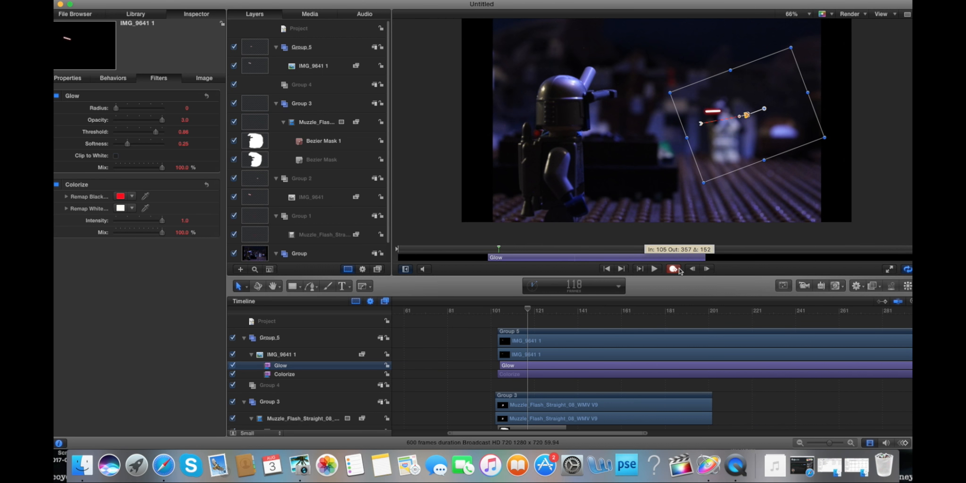
click(313, 65)
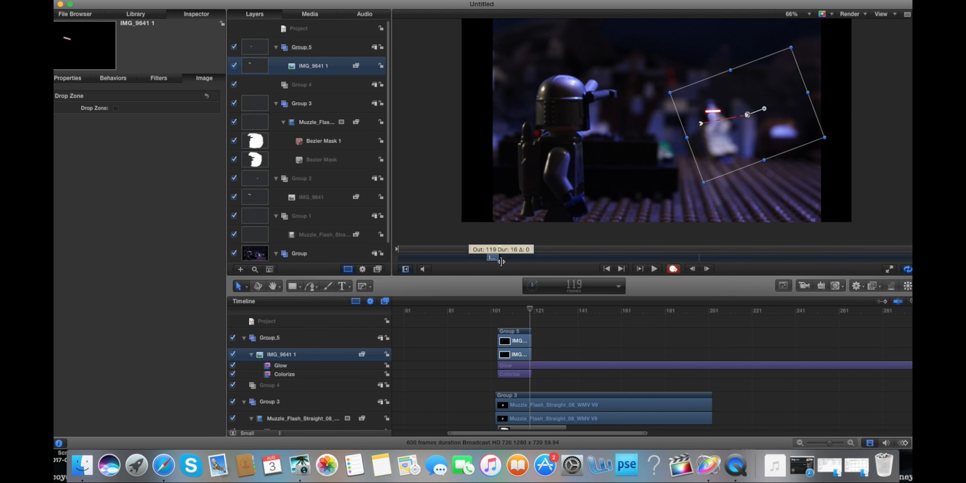
click(839, 442)
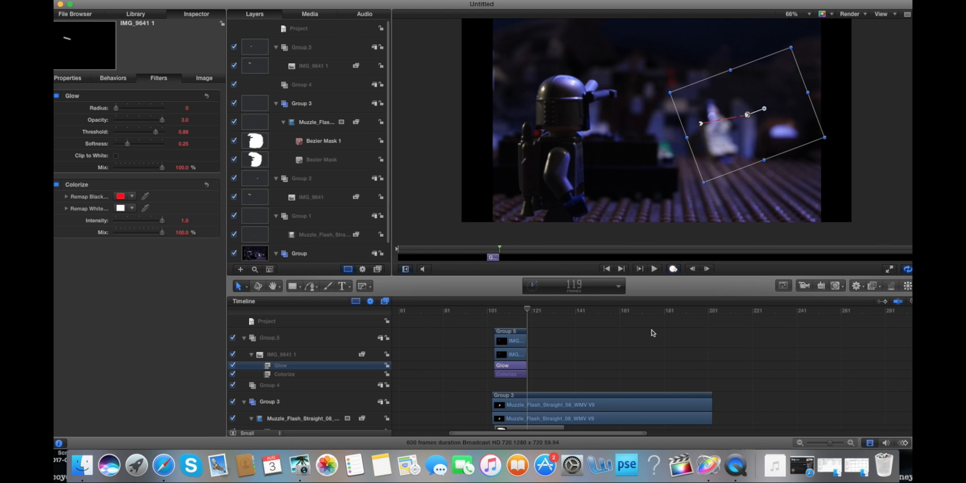
- Drag Powder_Hits_01_WMV V9.mp4 from the Desktop stuffz folder onto the Motion timeline
drag(527, 309, 521, 308)
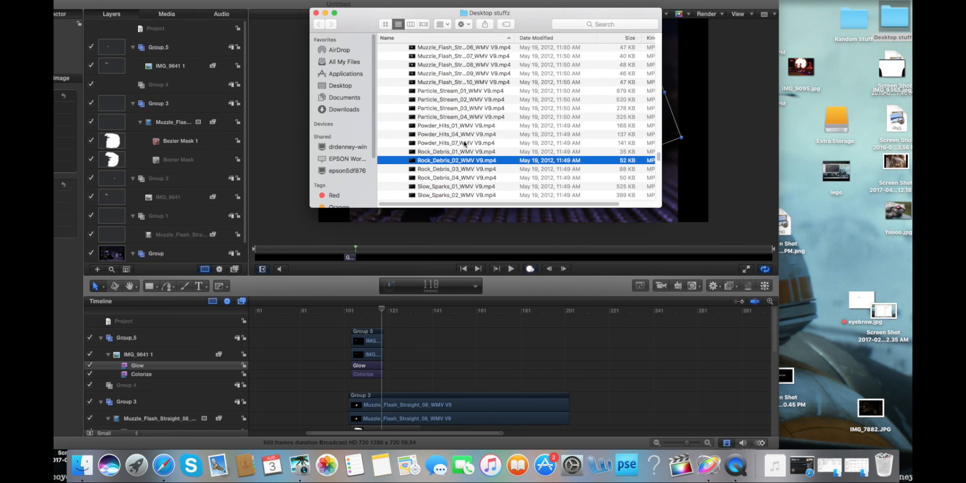
key(space)
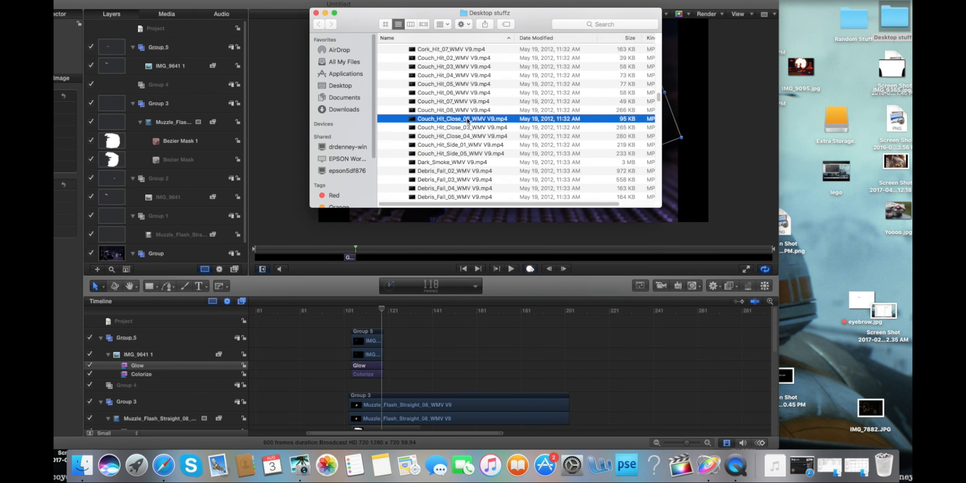
scroll(up, 3)
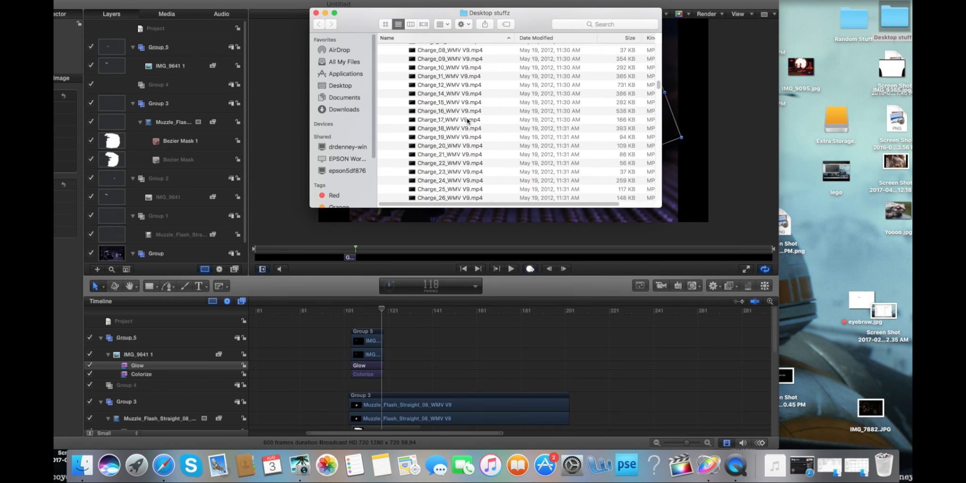
click(462, 72)
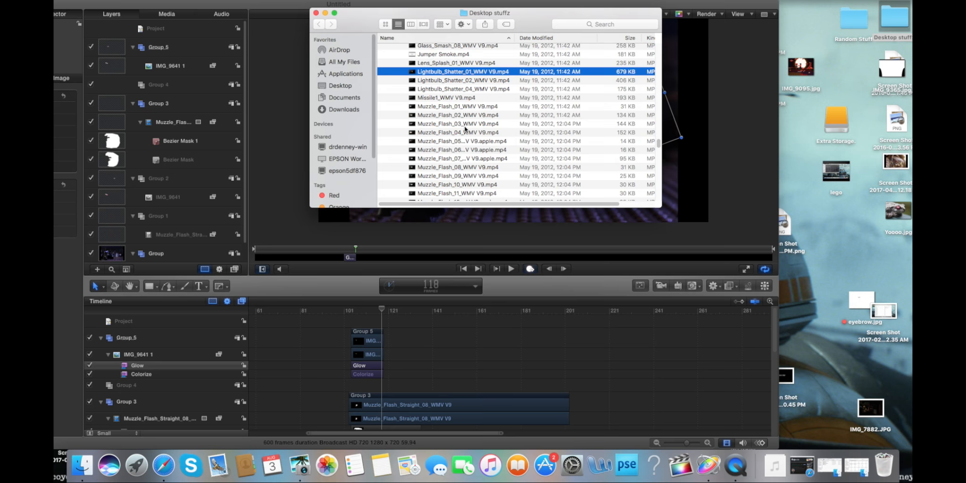
drag(456, 142, 542, 310)
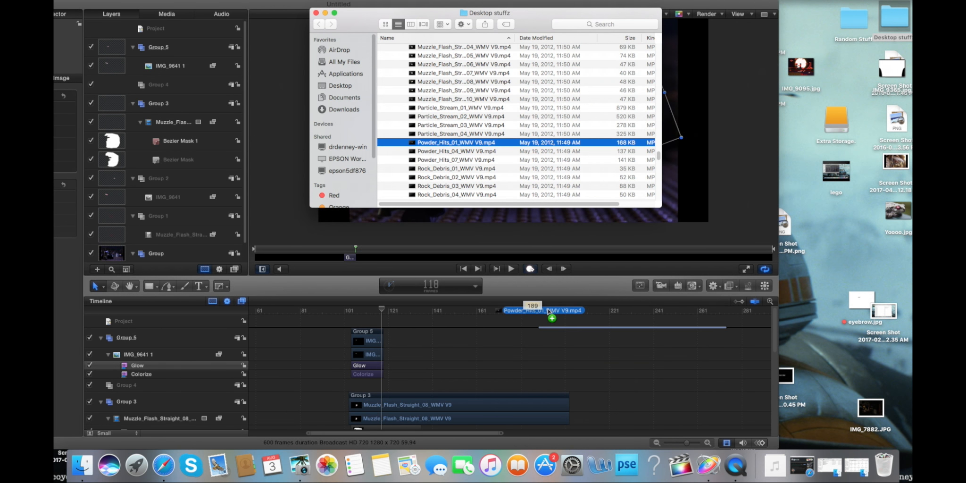
click(315, 13)
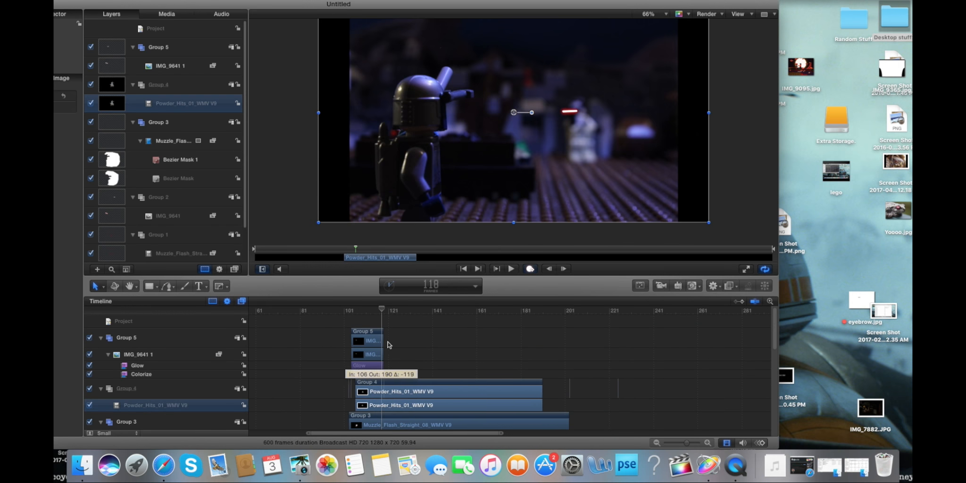
- Key out the dust clip's dark background and move it over the stormtrooper target
click(714, 286)
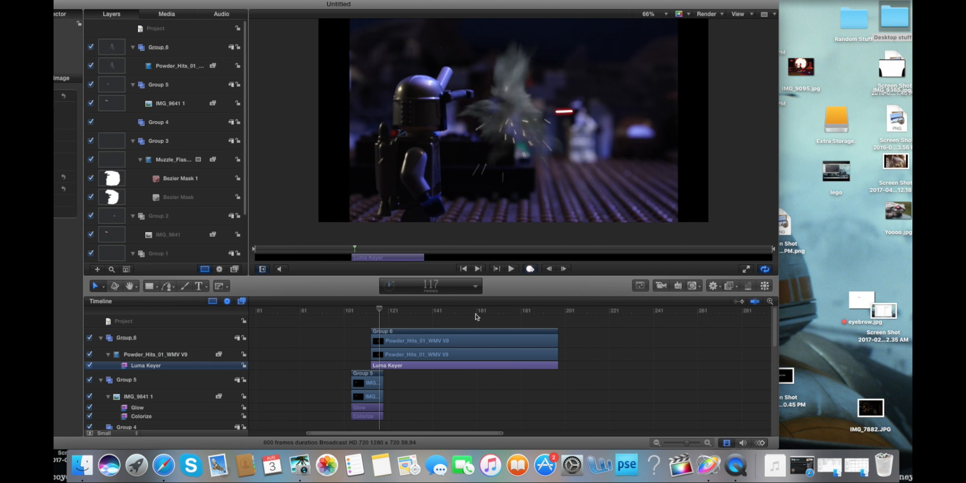
click(180, 65)
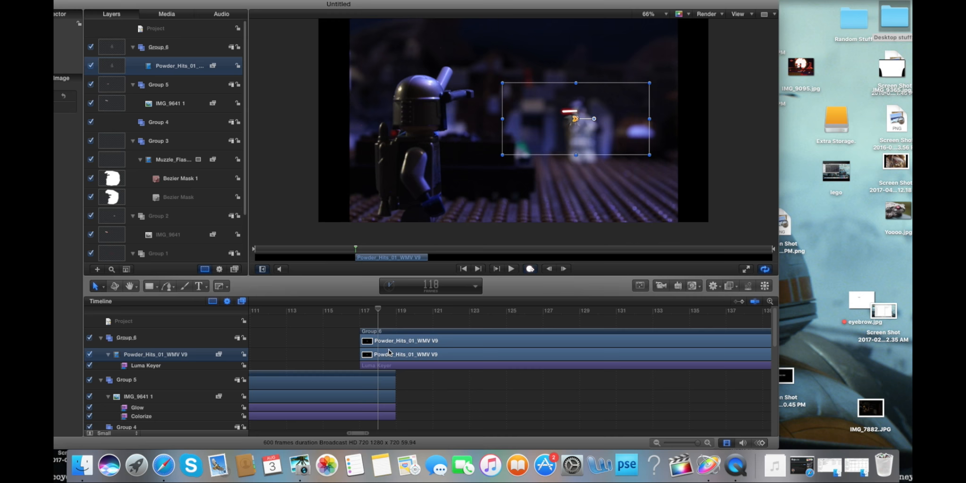
click(648, 13)
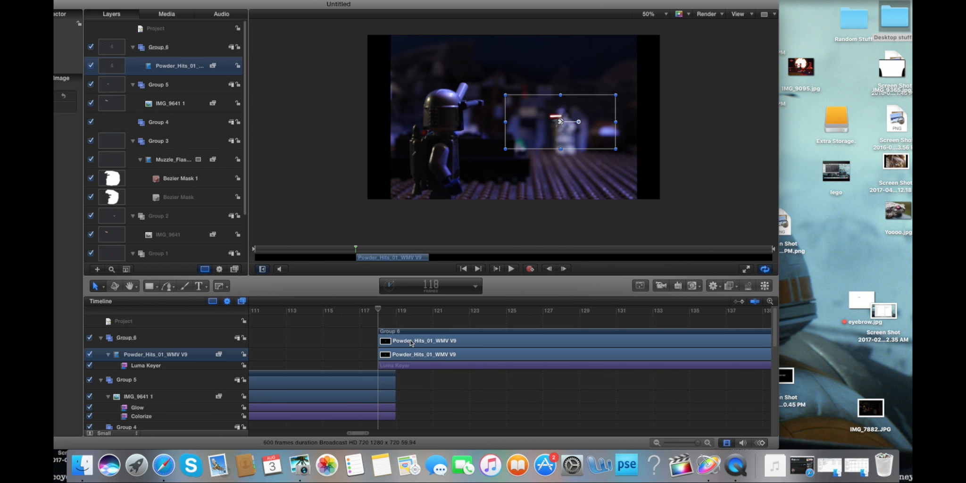
drag(569, 121, 560, 117)
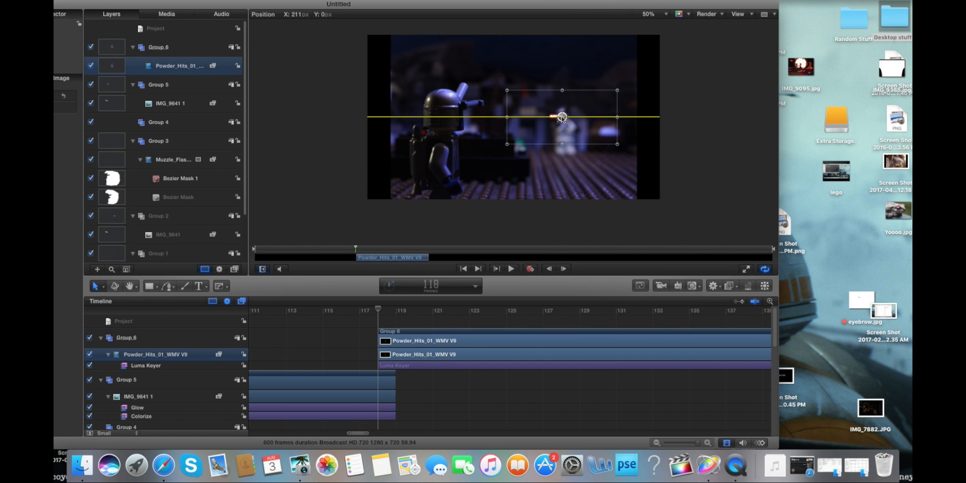
click(510, 268)
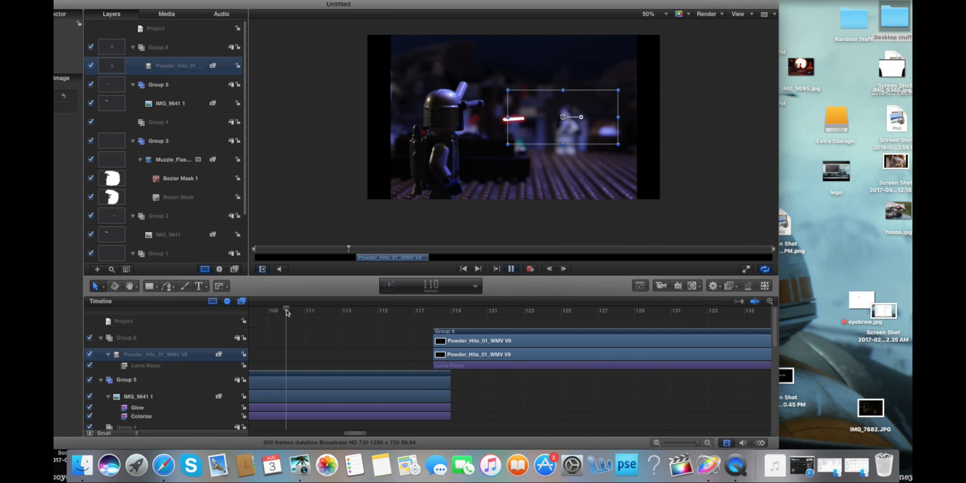
- Add a Gaussian Blur to the powder-hit clip and zoom the timeline out
click(713, 286)
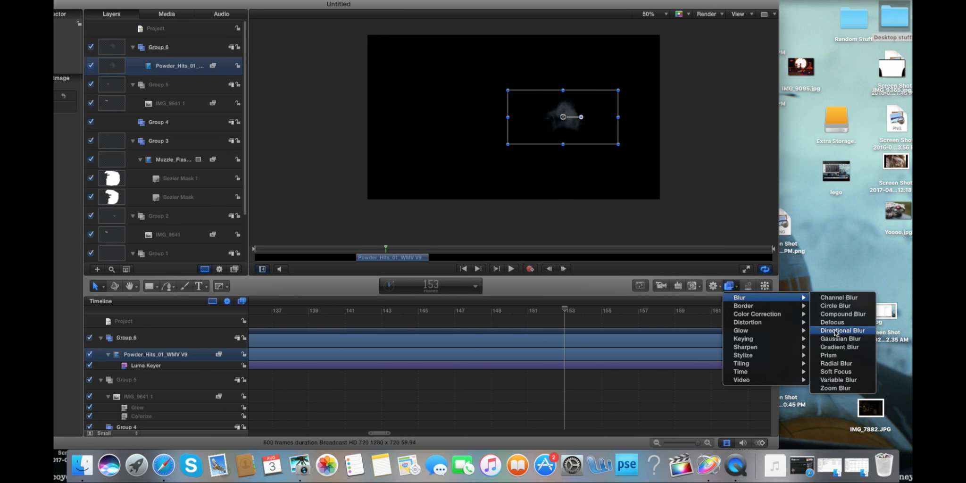
click(838, 339)
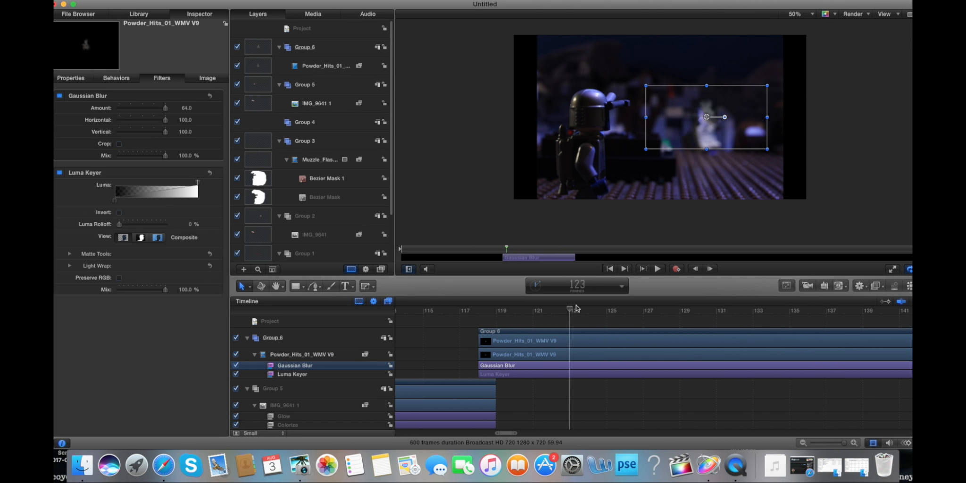
drag(569, 310, 602, 309)
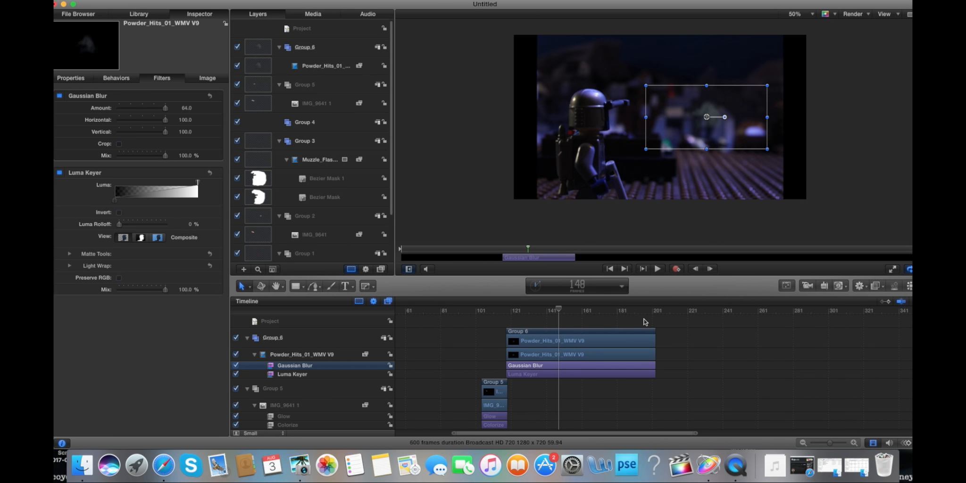
click(325, 65)
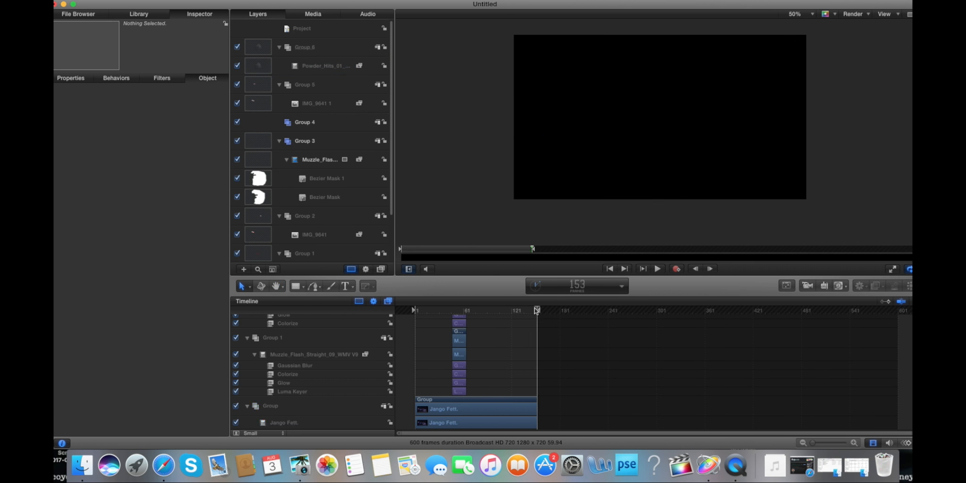
- Export the shot to the Desktop as the JangoFett QuickTime movie and play it back
click(324, 65)
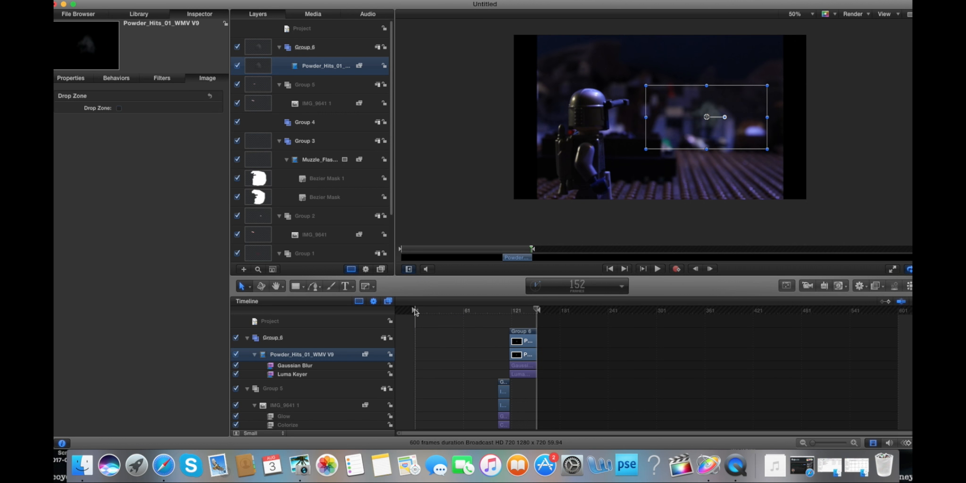
click(655, 267)
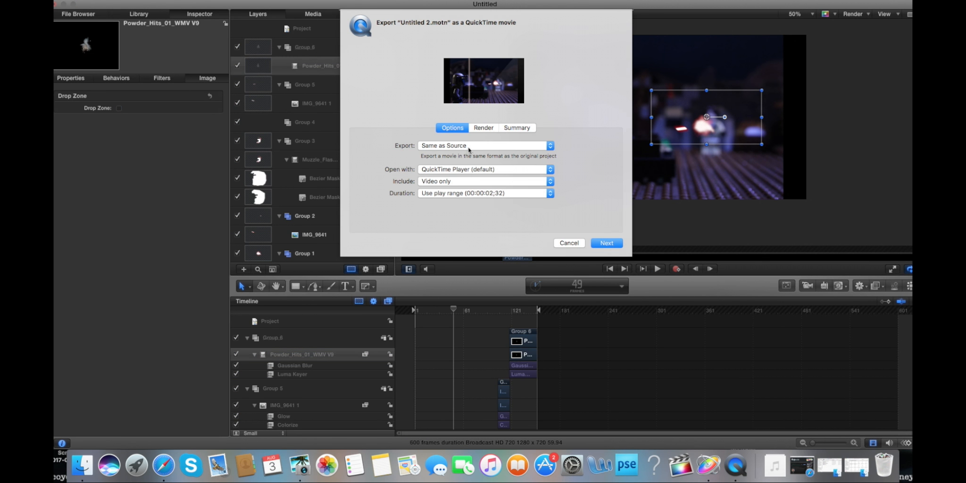
click(605, 243)
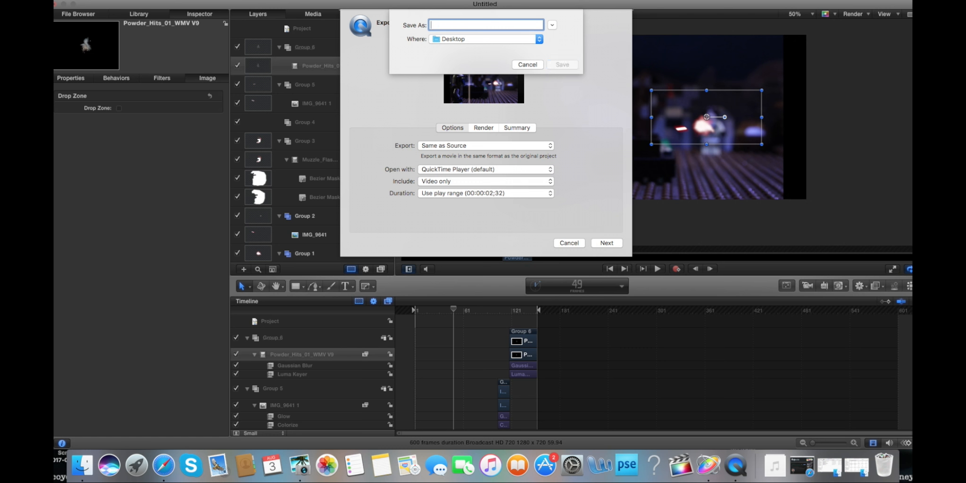
text(JangoFett)
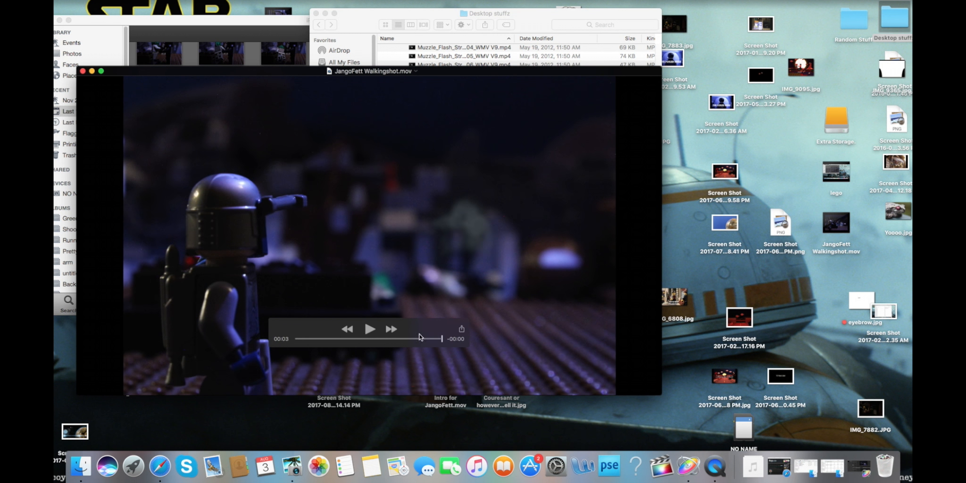
click(369, 328)
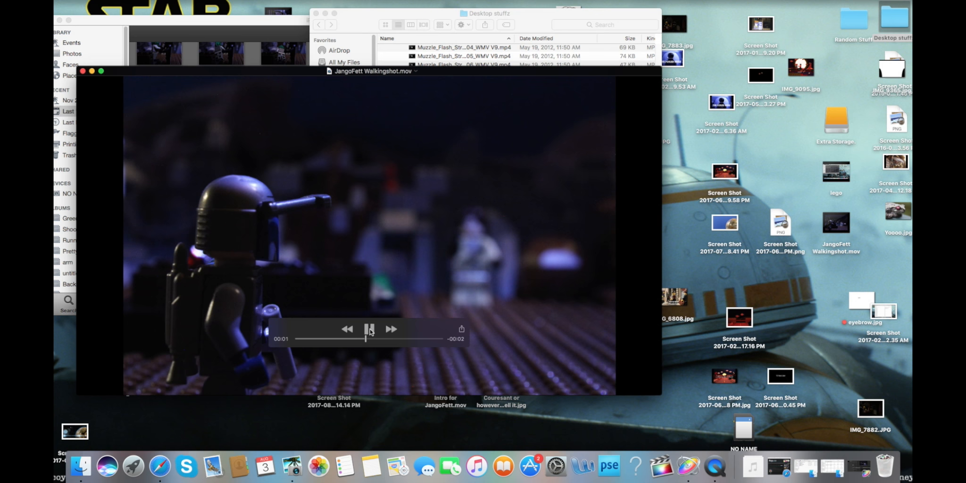
mouse_move(656, 463)
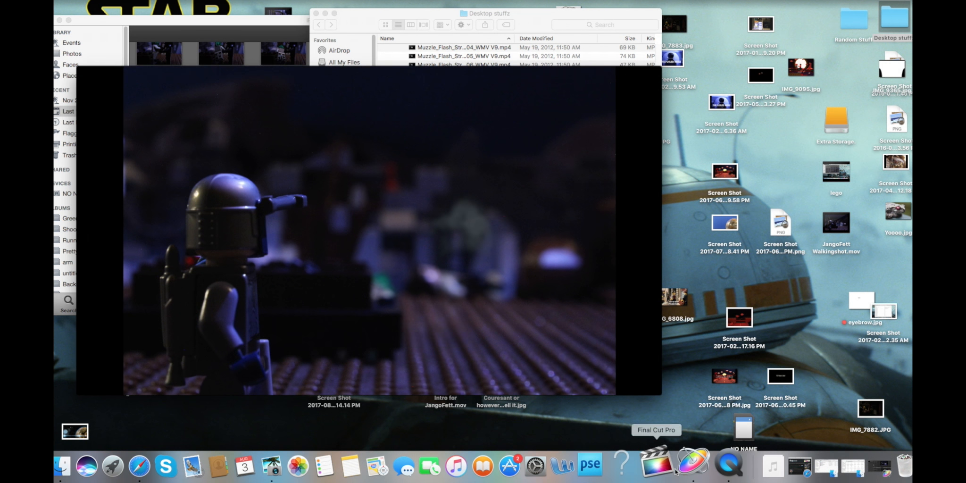
click(681, 465)
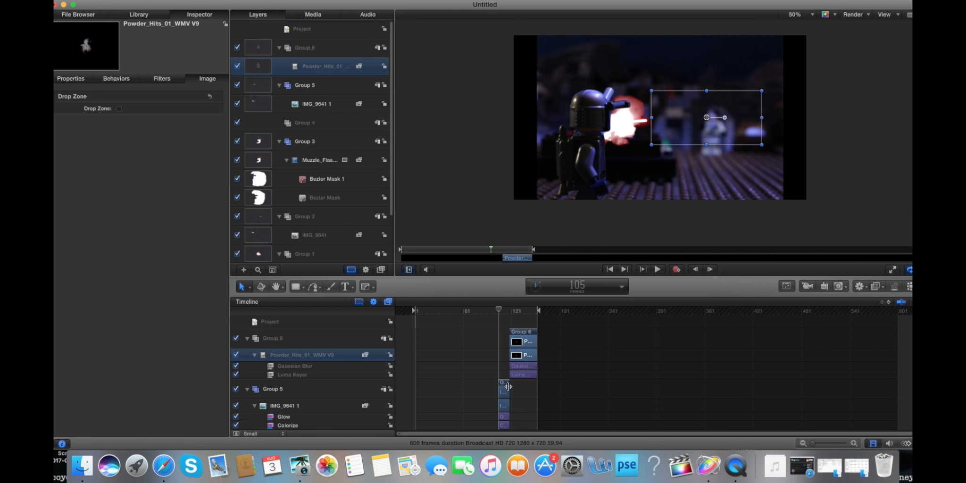
- Trim the laser bolt to end at frame 113 and start the dust hit at 113
click(315, 103)
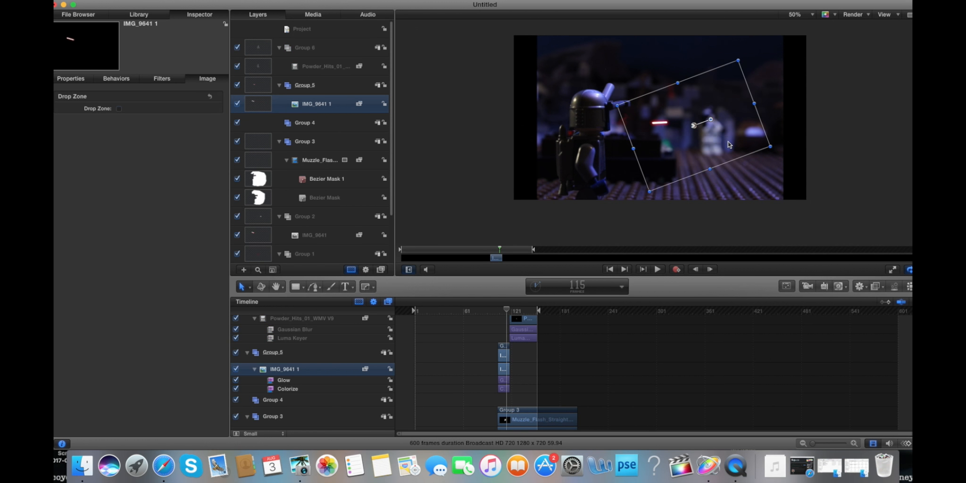
click(71, 78)
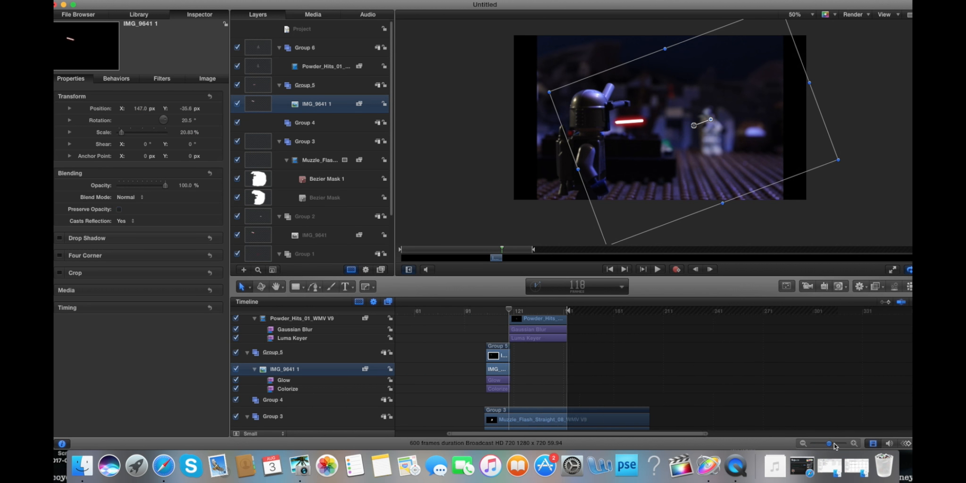
drag(507, 310, 478, 310)
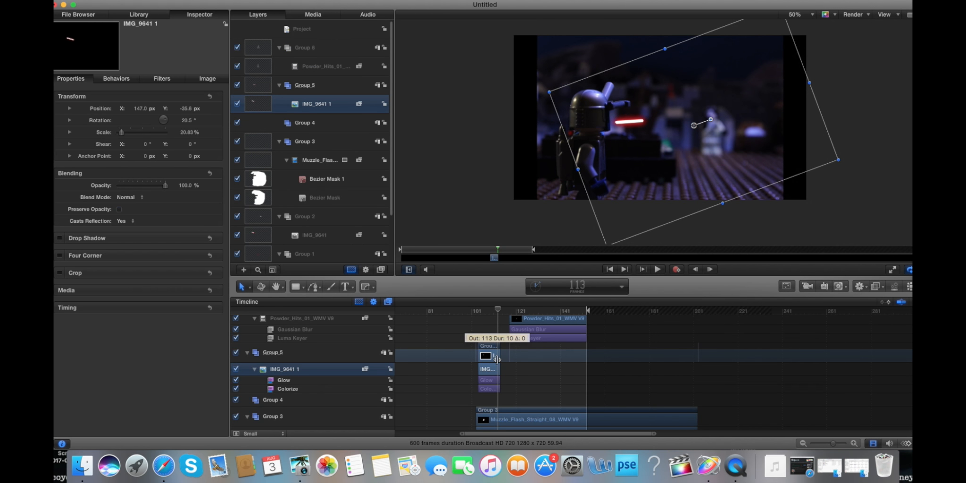
click(498, 309)
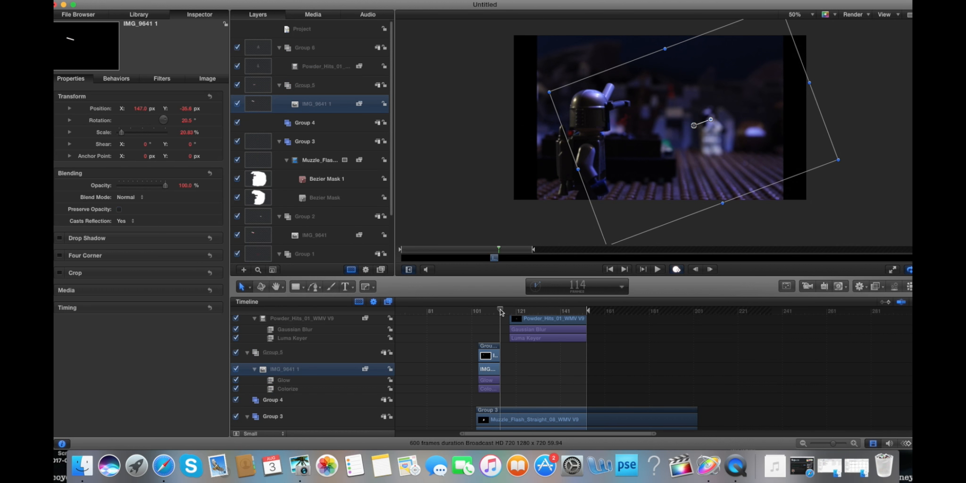
drag(702, 120, 681, 108)
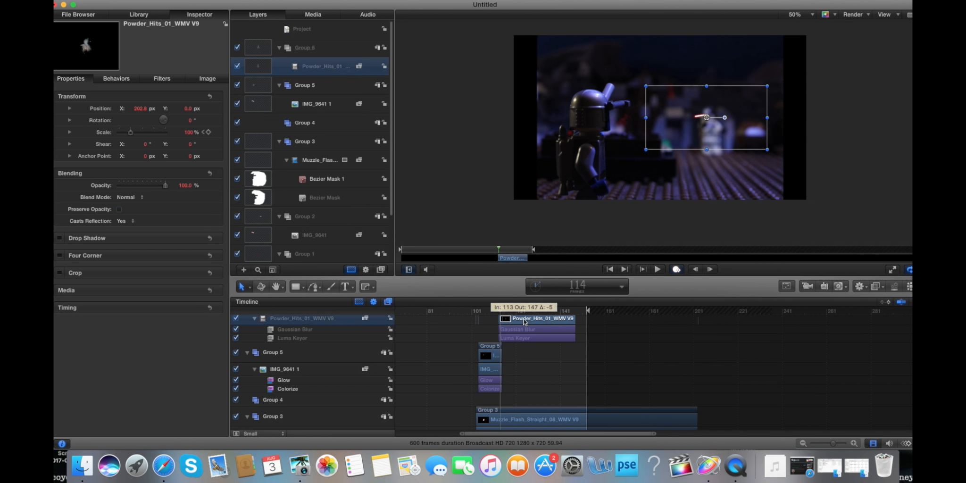
click(314, 103)
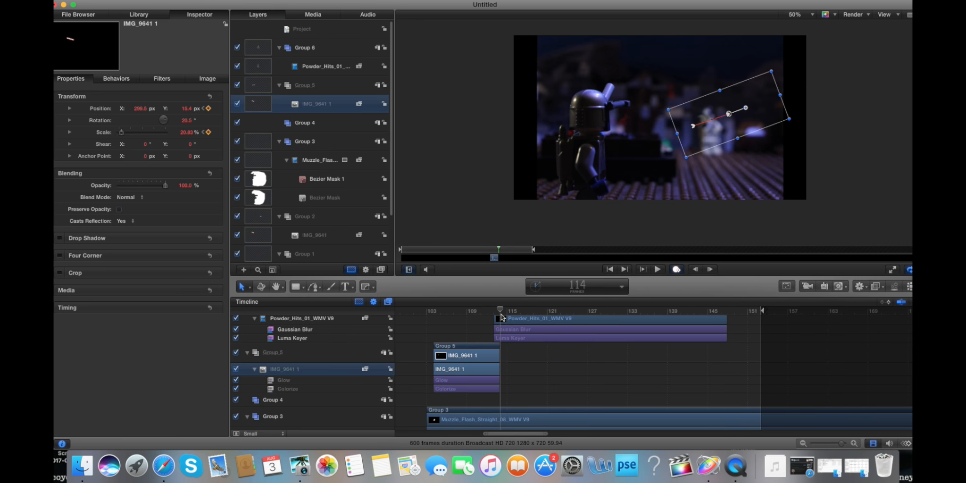
- Export the updated shot as a movie to the Desktop again
click(656, 268)
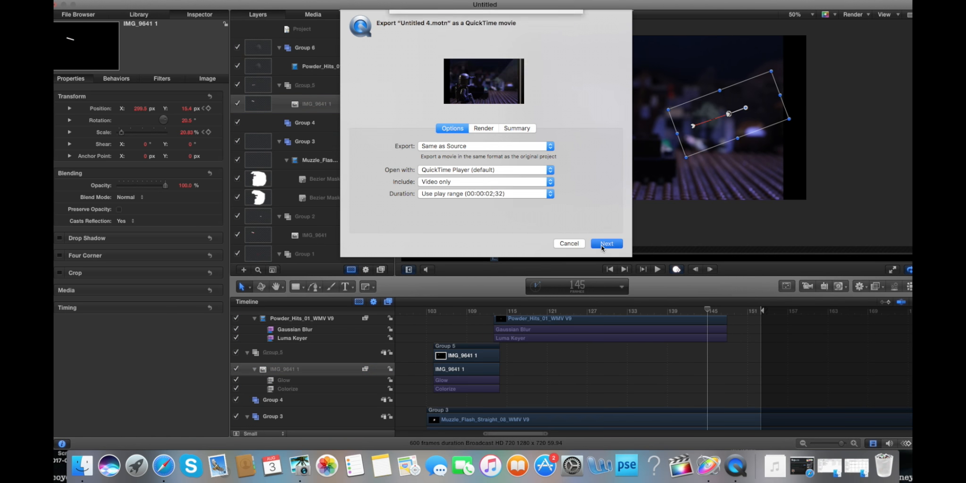
click(606, 243)
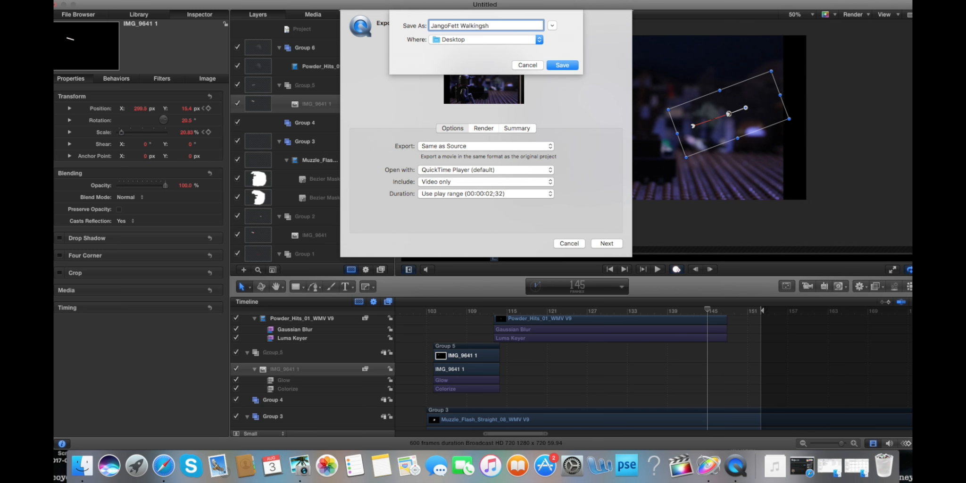
click(561, 64)
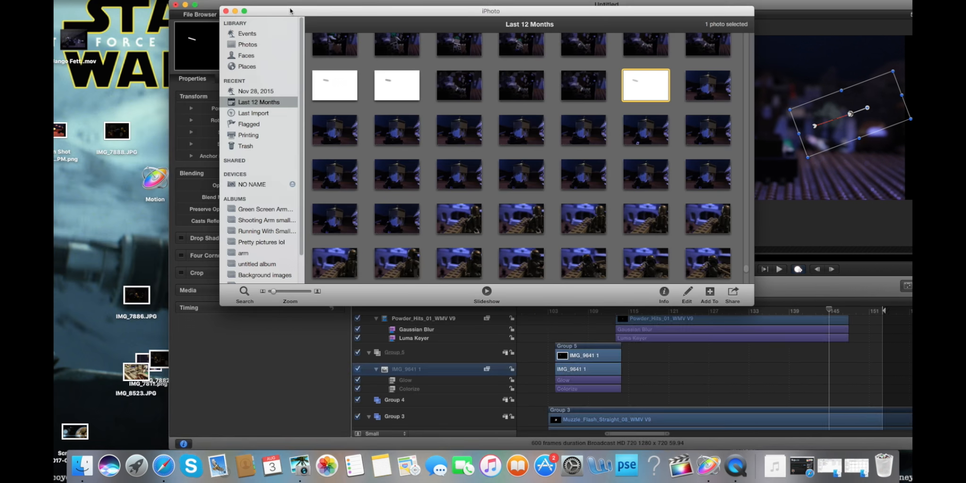
- Select JangoFett Walkingshot.mov on the desktop, hide Motion, and switch to Final Cut Pro
click(226, 12)
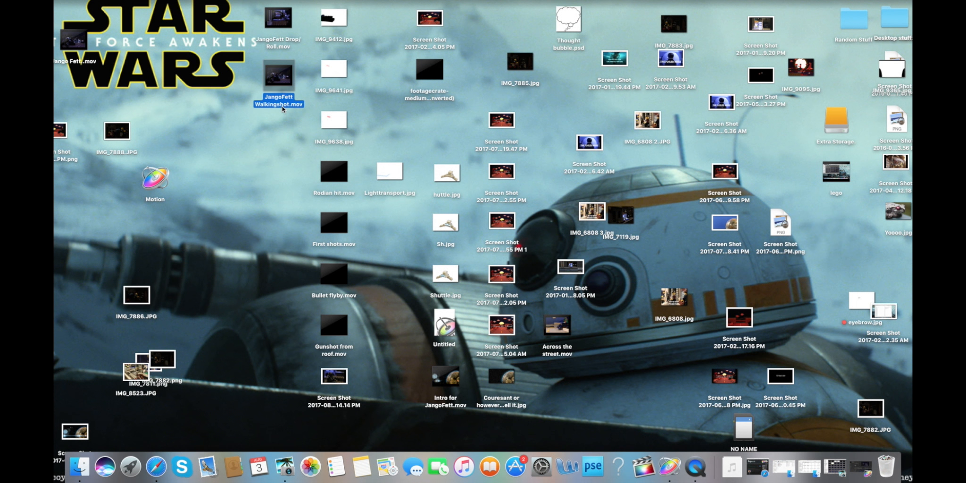
right_click(664, 466)
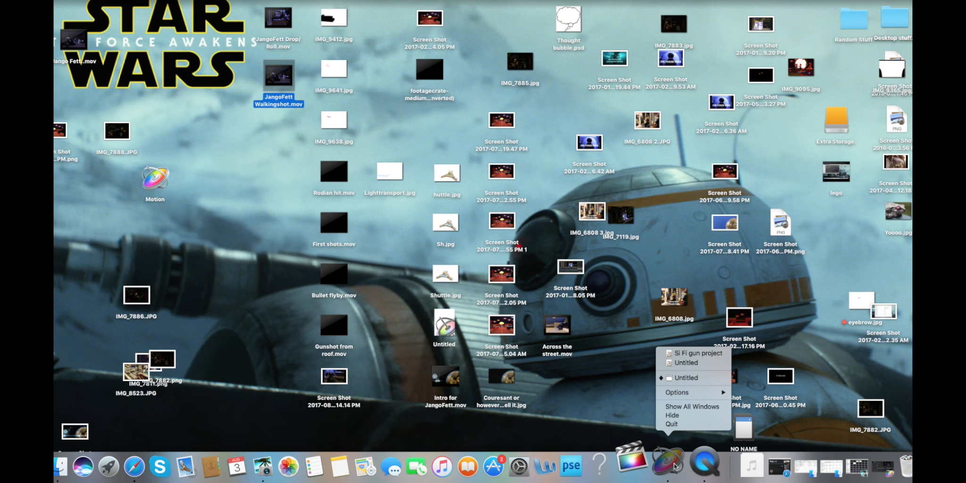
click(622, 404)
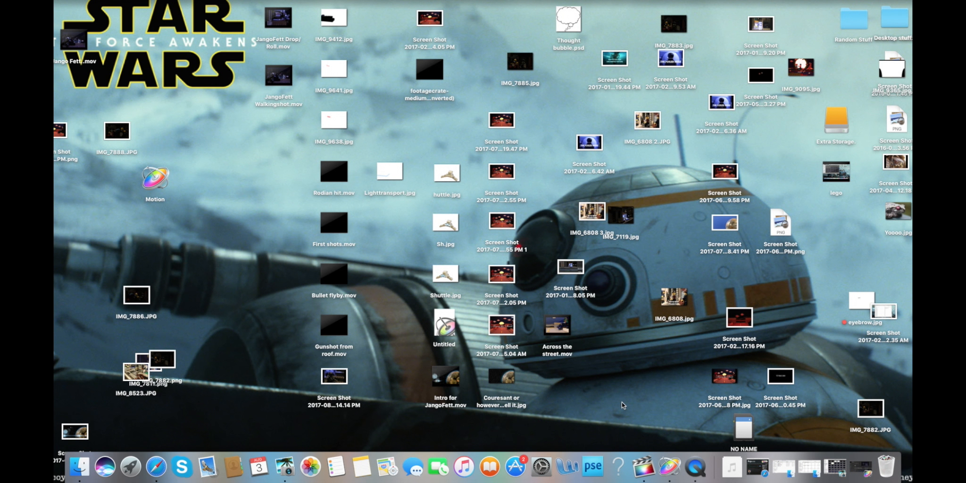
mouse_move(644, 467)
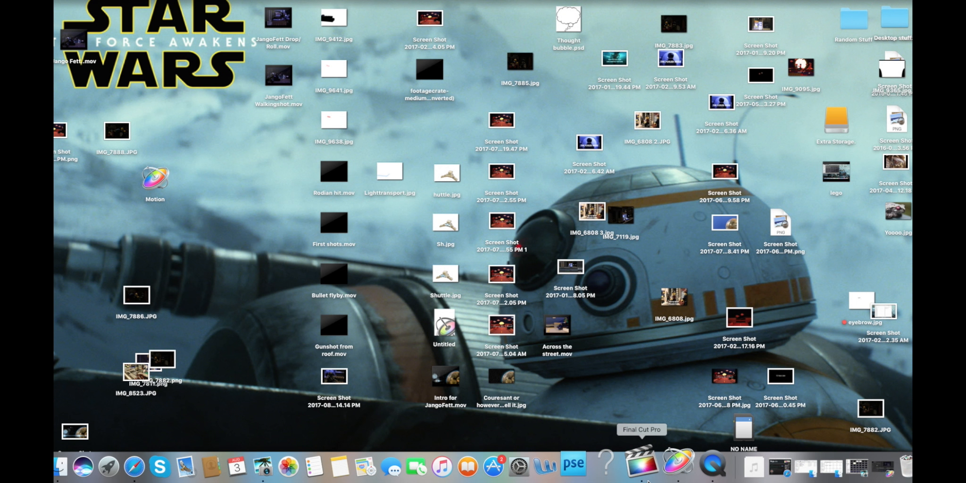
right_click(641, 467)
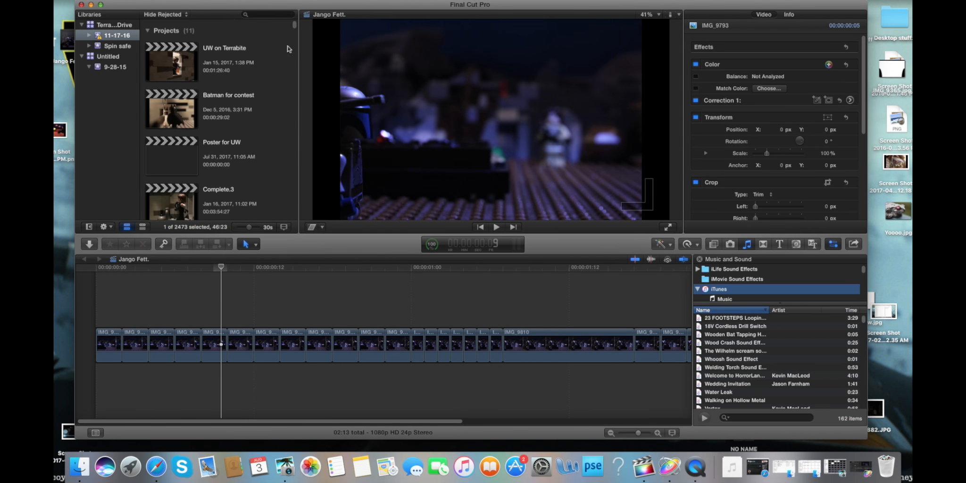
- Open JangoFett Project from the Libraries browser and play its timeline
double_click(159, 145)
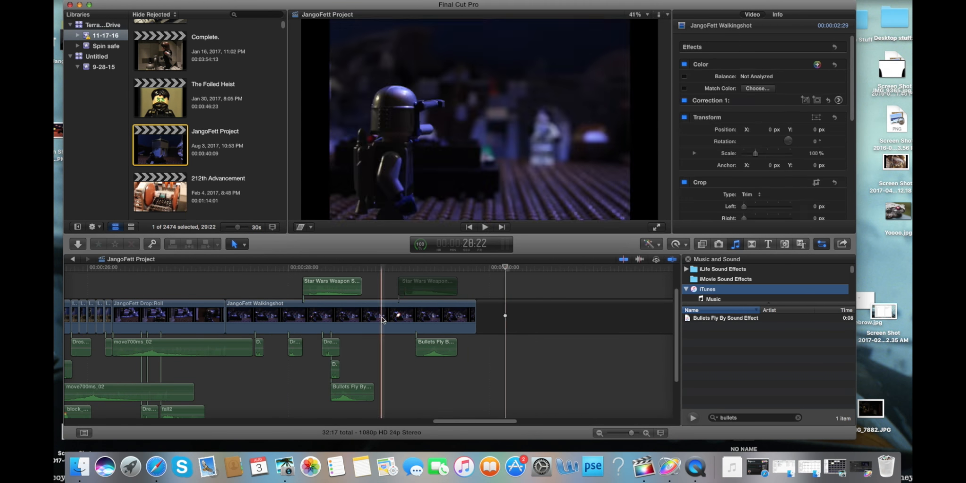
click(485, 227)
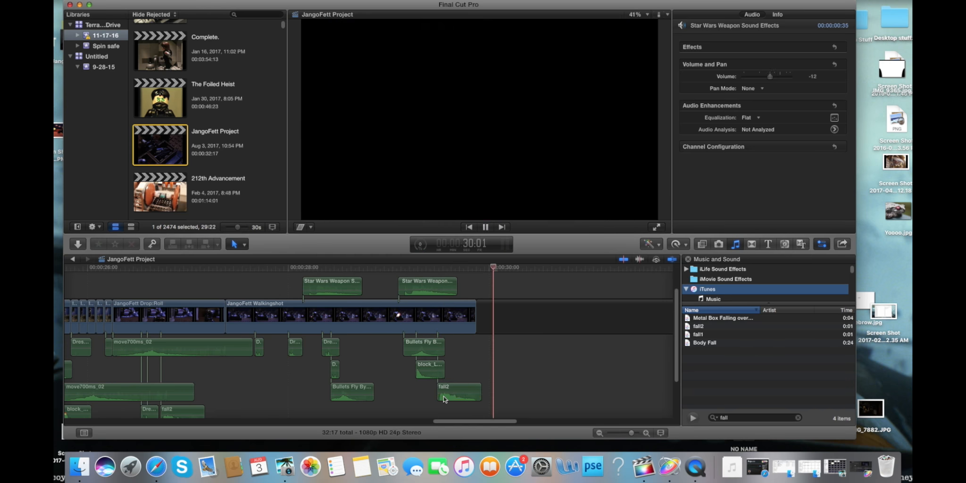